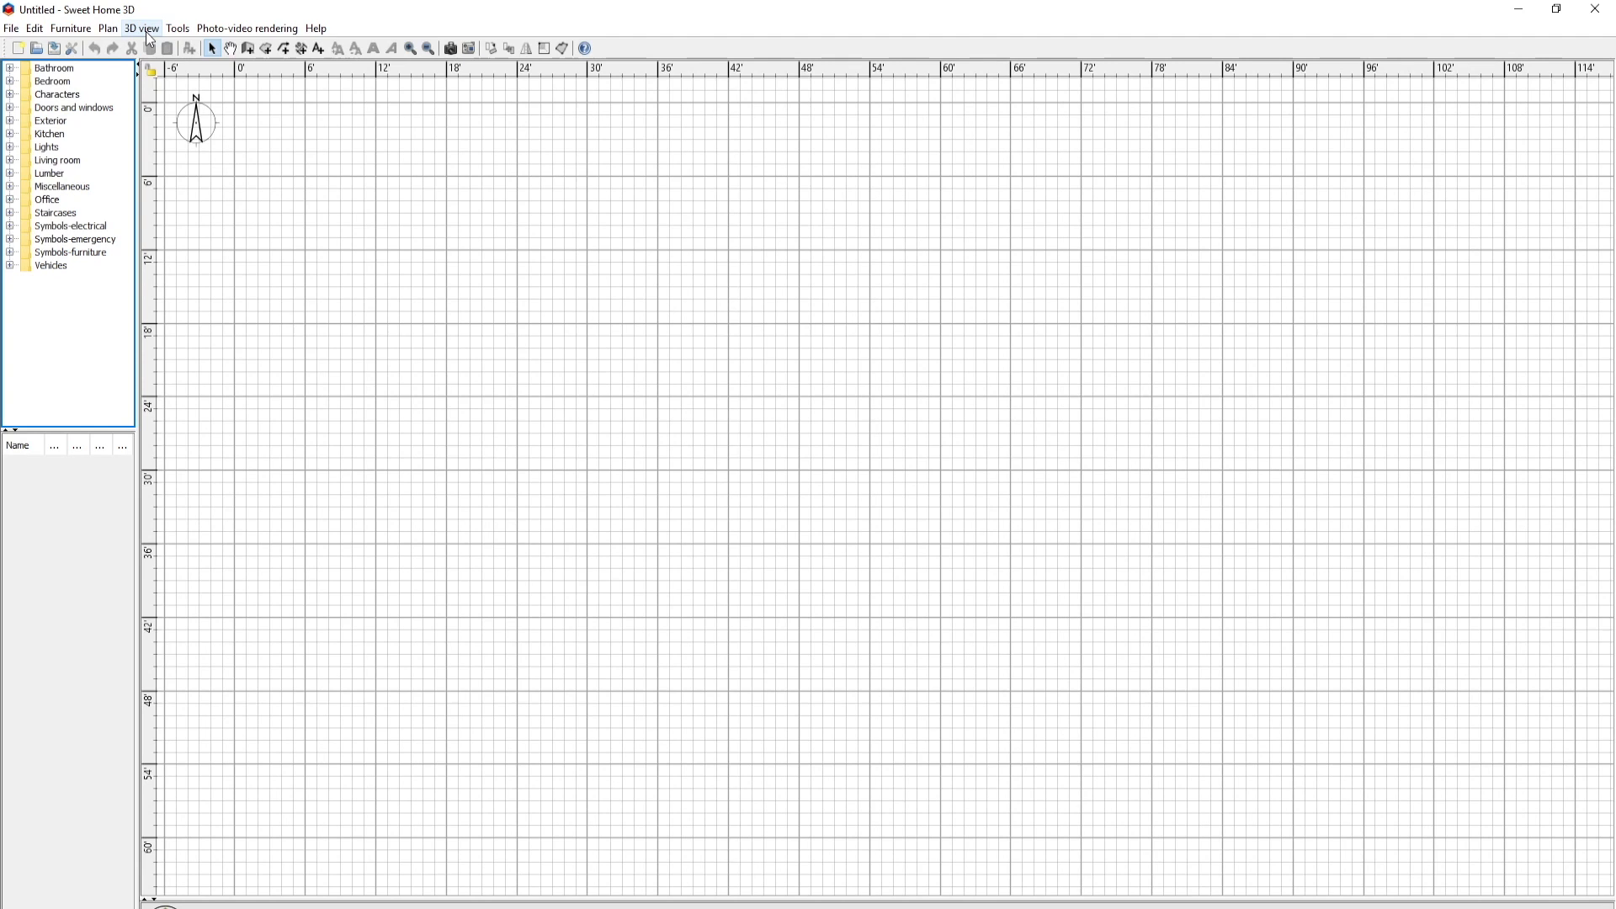
{"action": "mouse_move", "coordinate": [647, 308]}
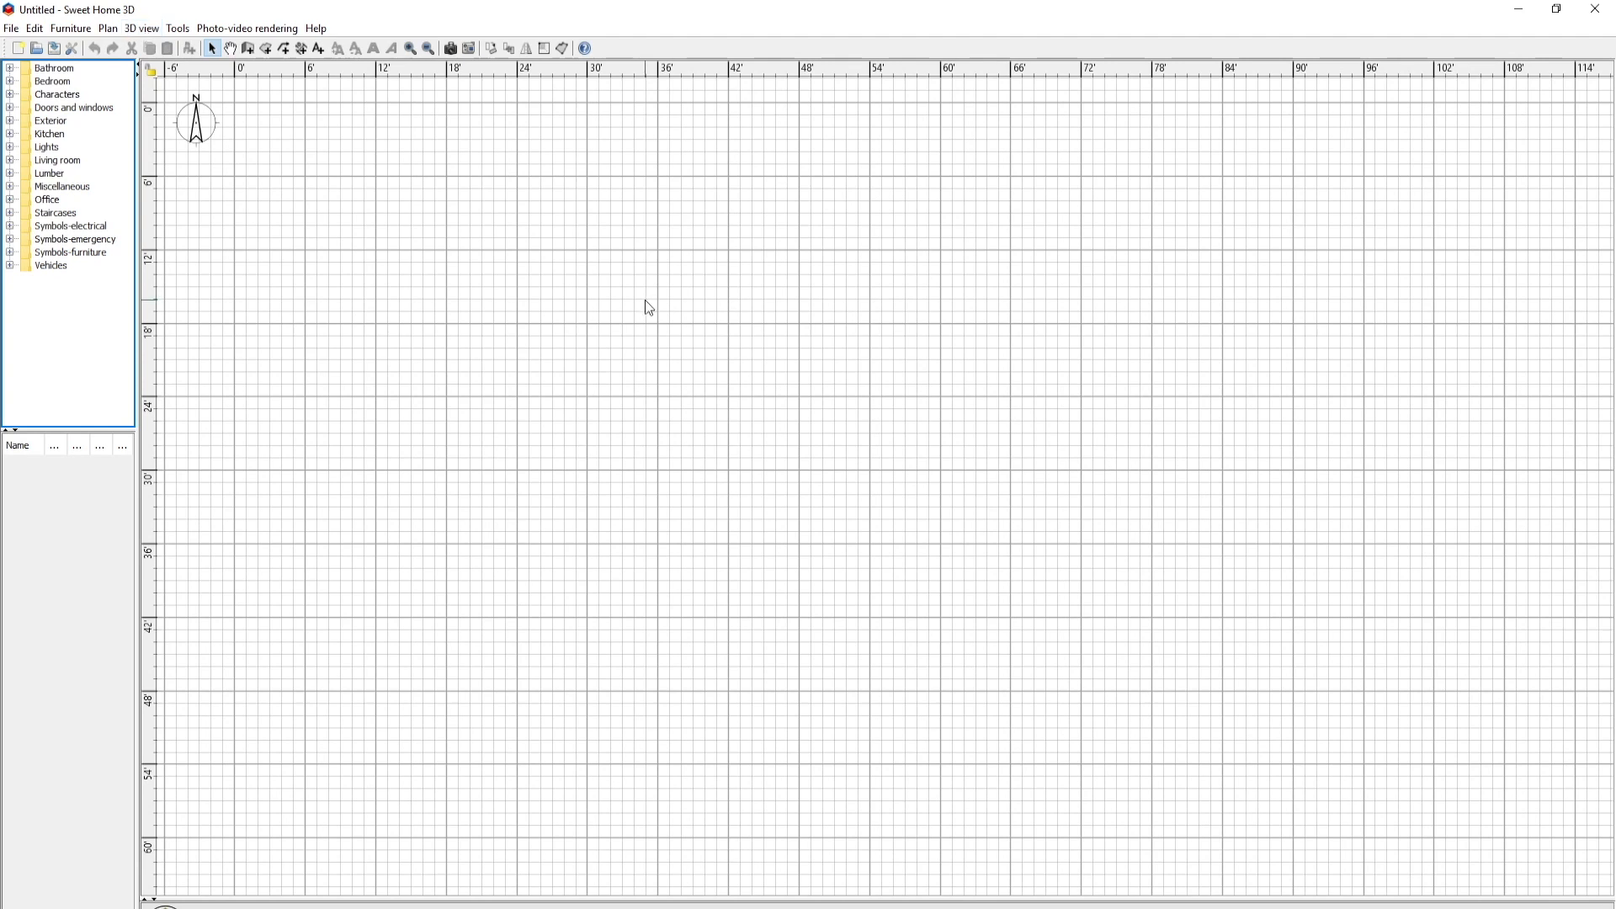
{"action": "mouse_move", "coordinate": [284, 163]}
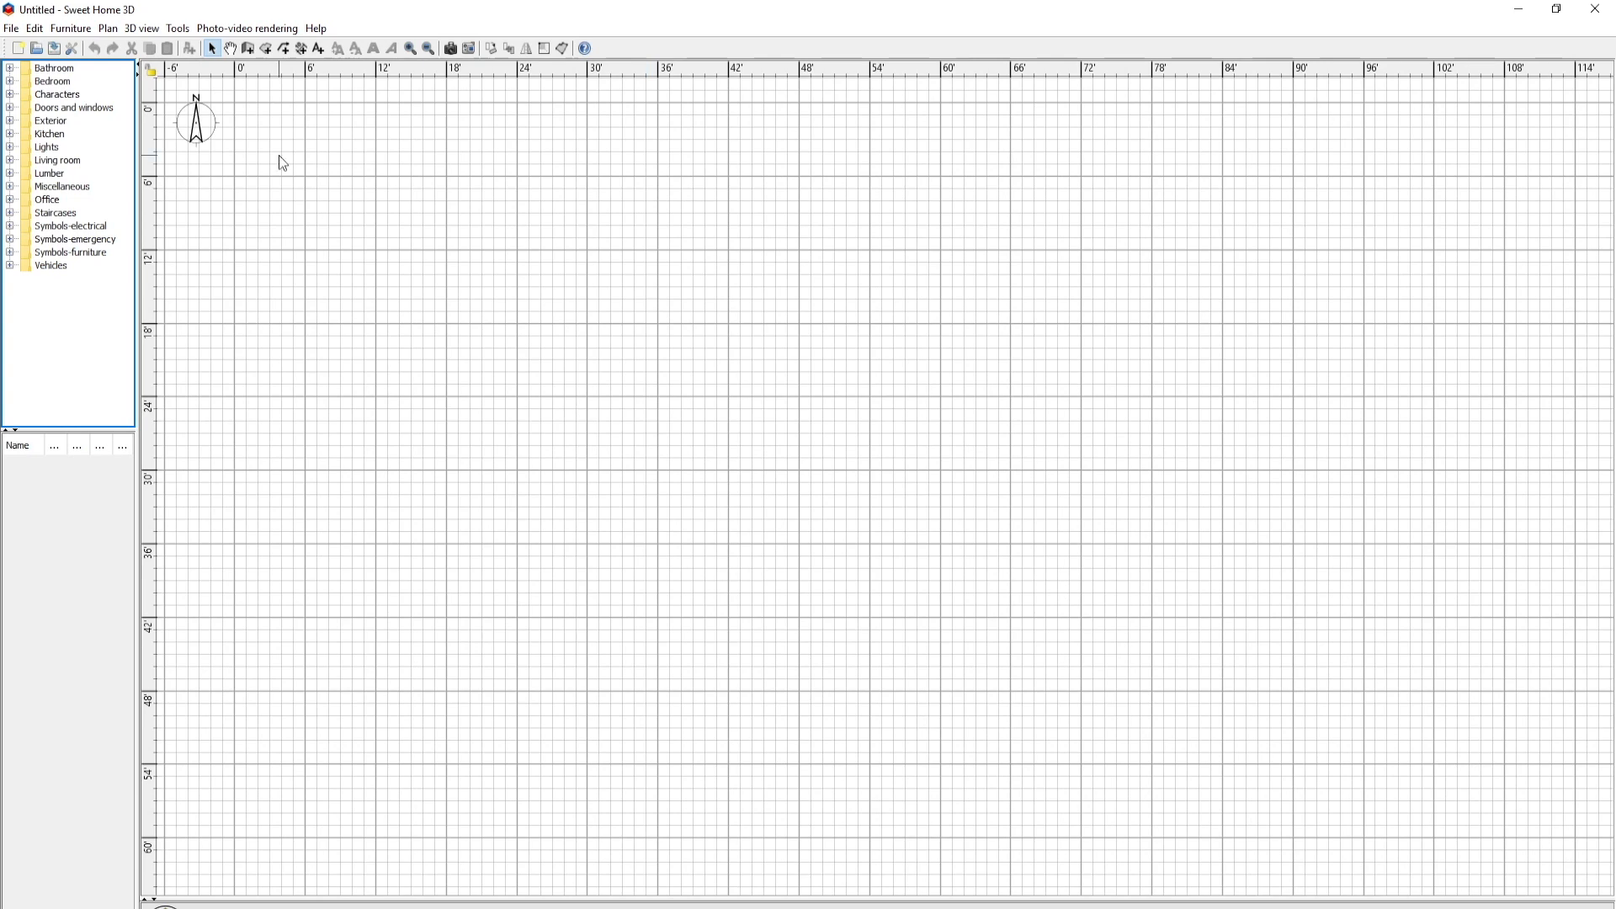
{"action": "mouse_move", "coordinate": [300, 237]}
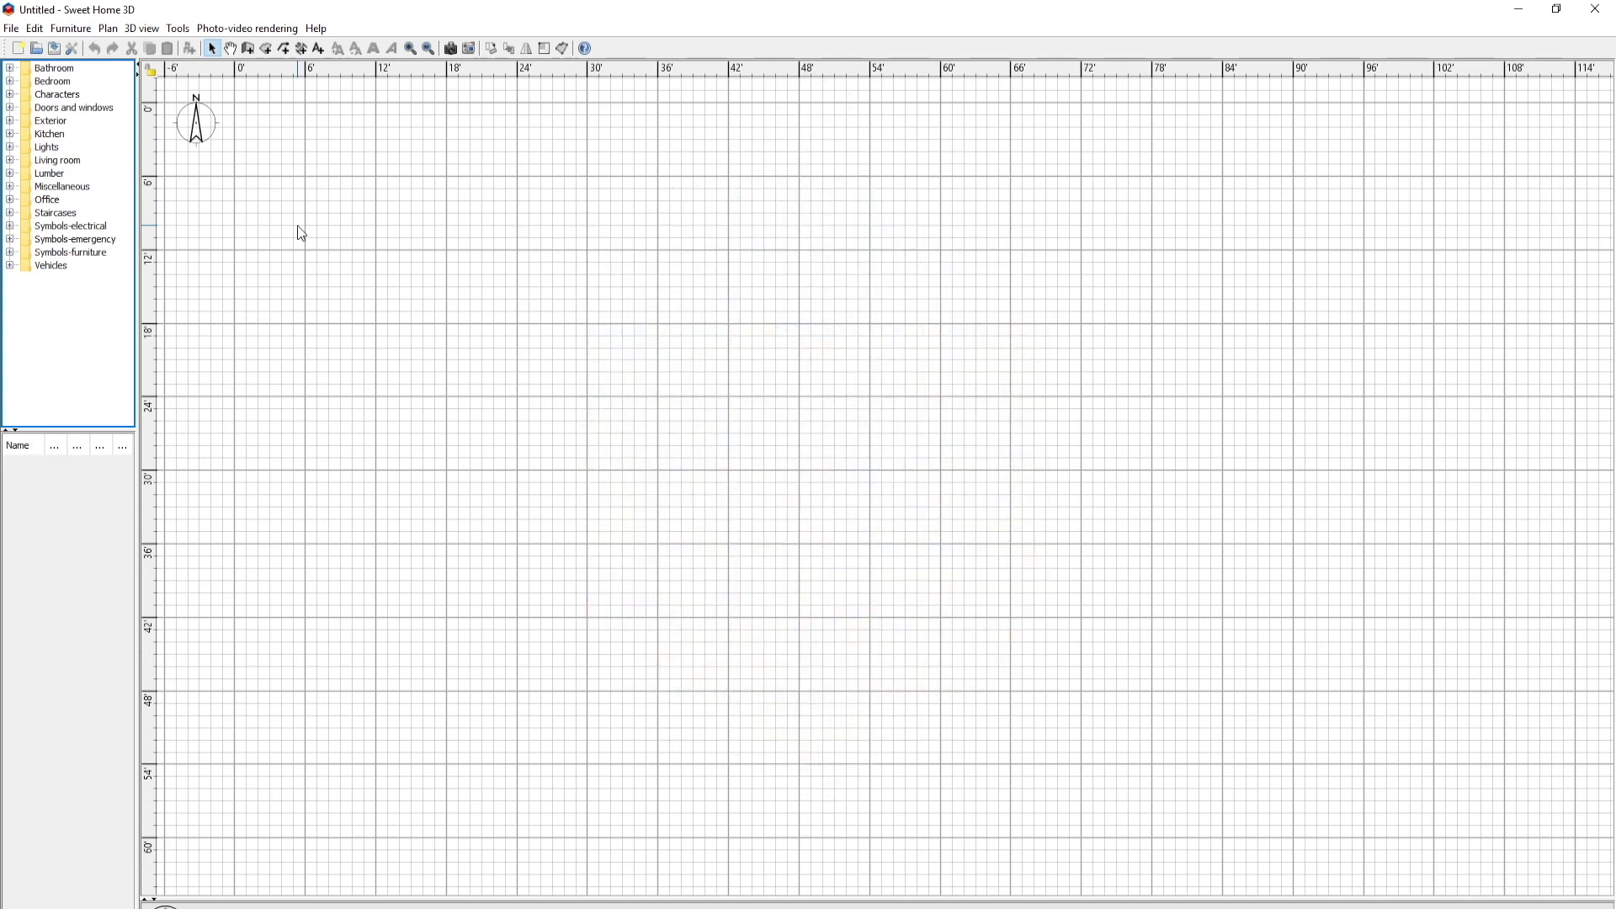
{"action": "mouse_move", "coordinate": [262, 192]}
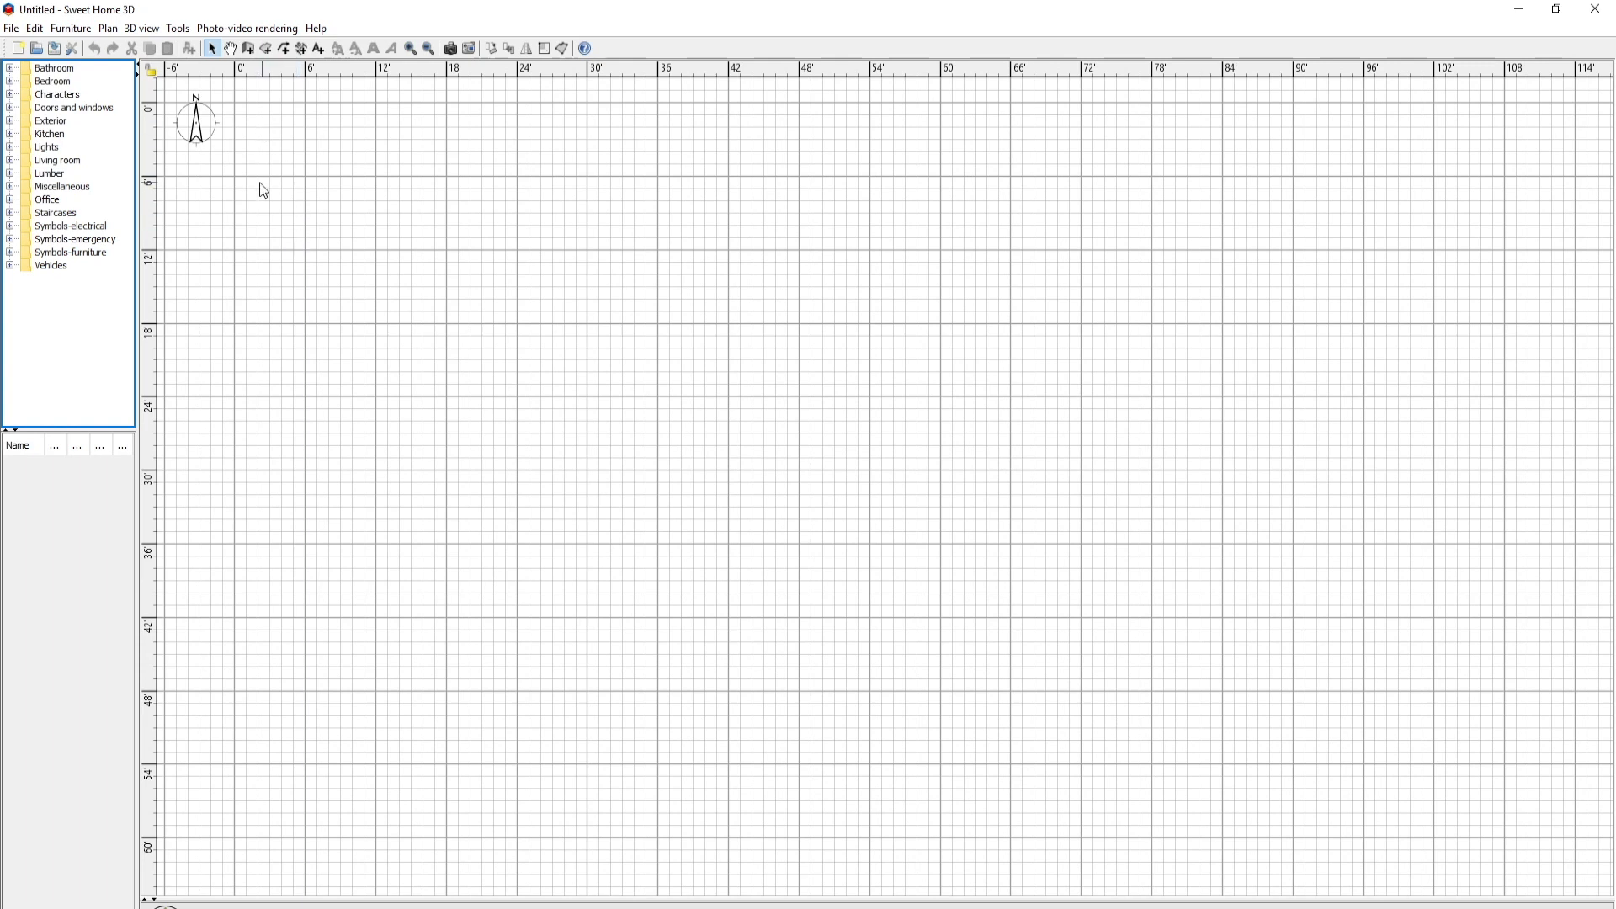
{"action": "mouse_move", "coordinate": [267, 203]}
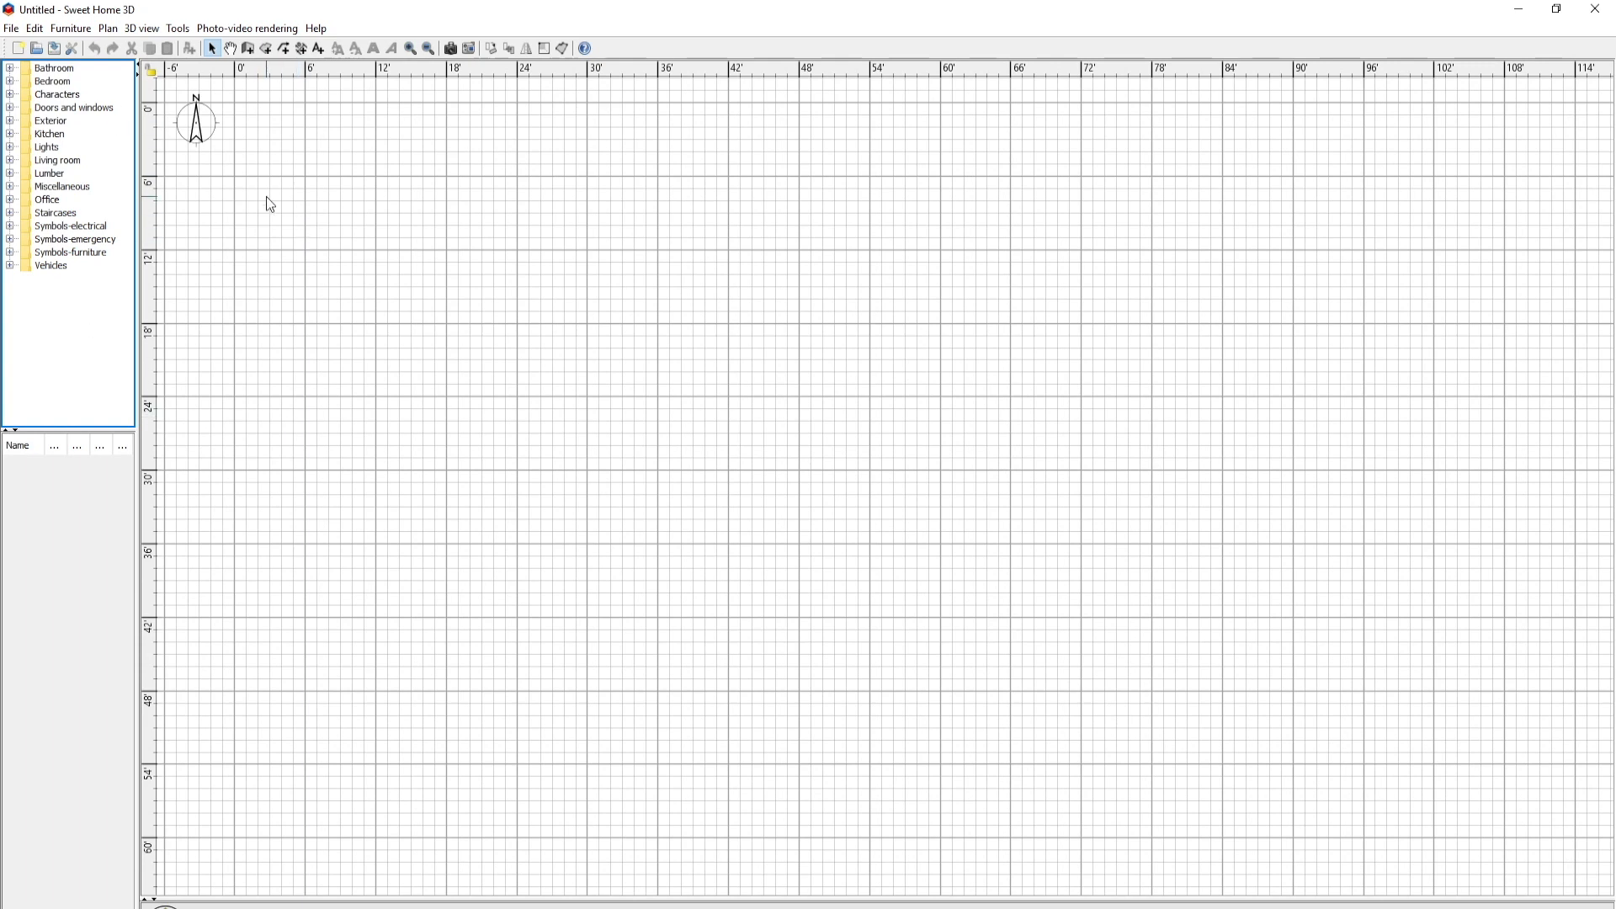
{"action": "mouse_move", "coordinate": [86, 106]}
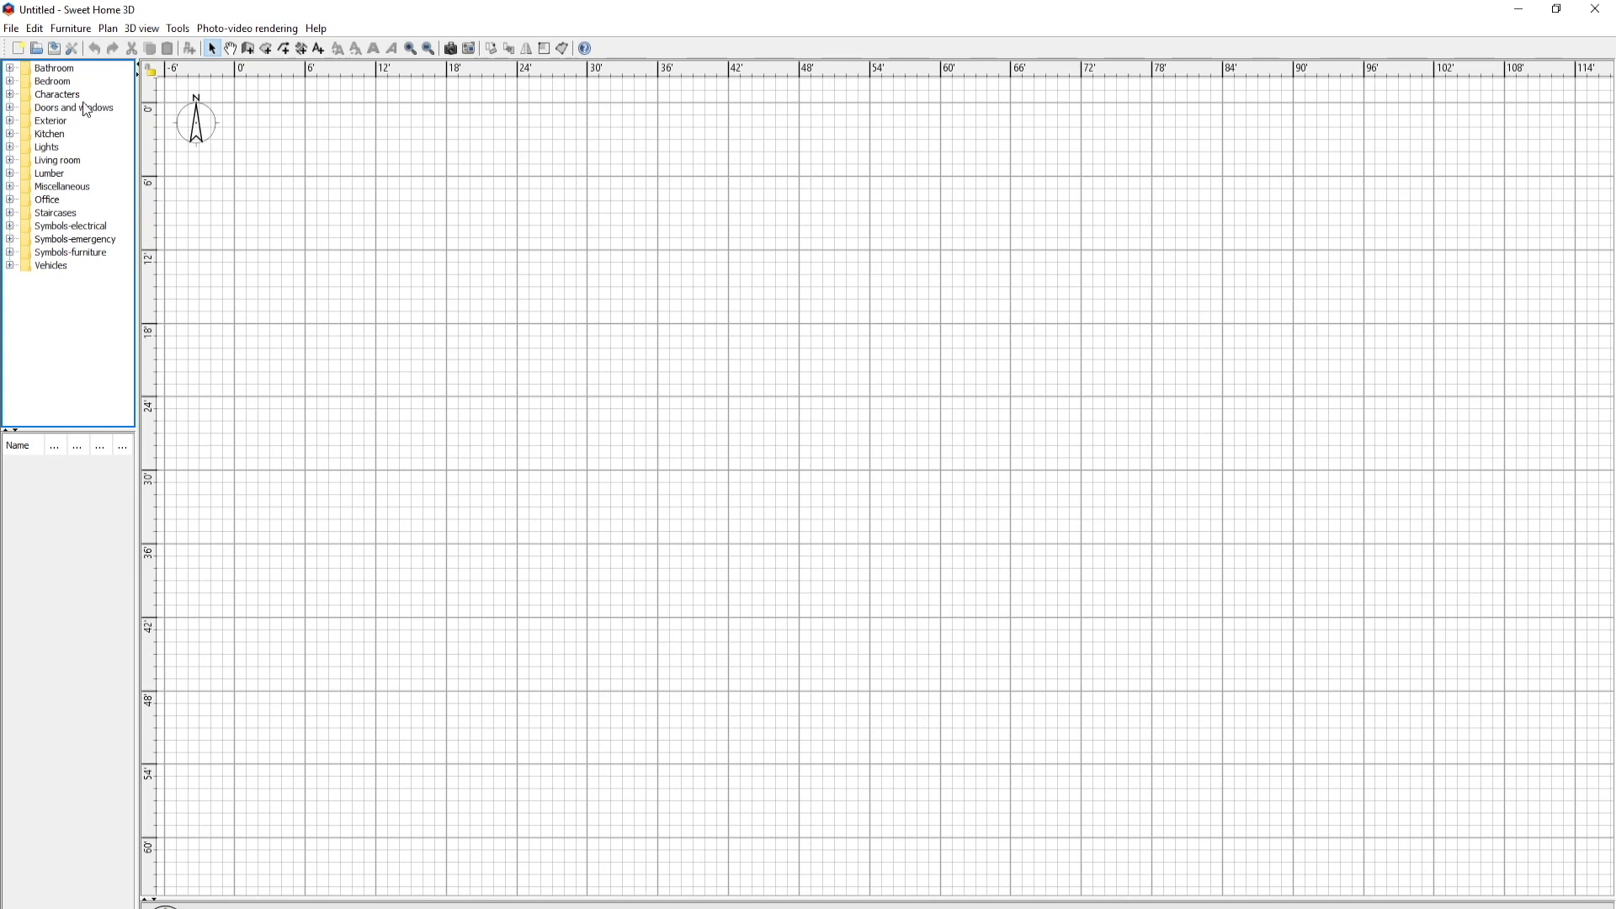
Start the Plan background image import and load the floor plan picture for preview.
{"action": "left_click", "coordinate": [107, 28]}
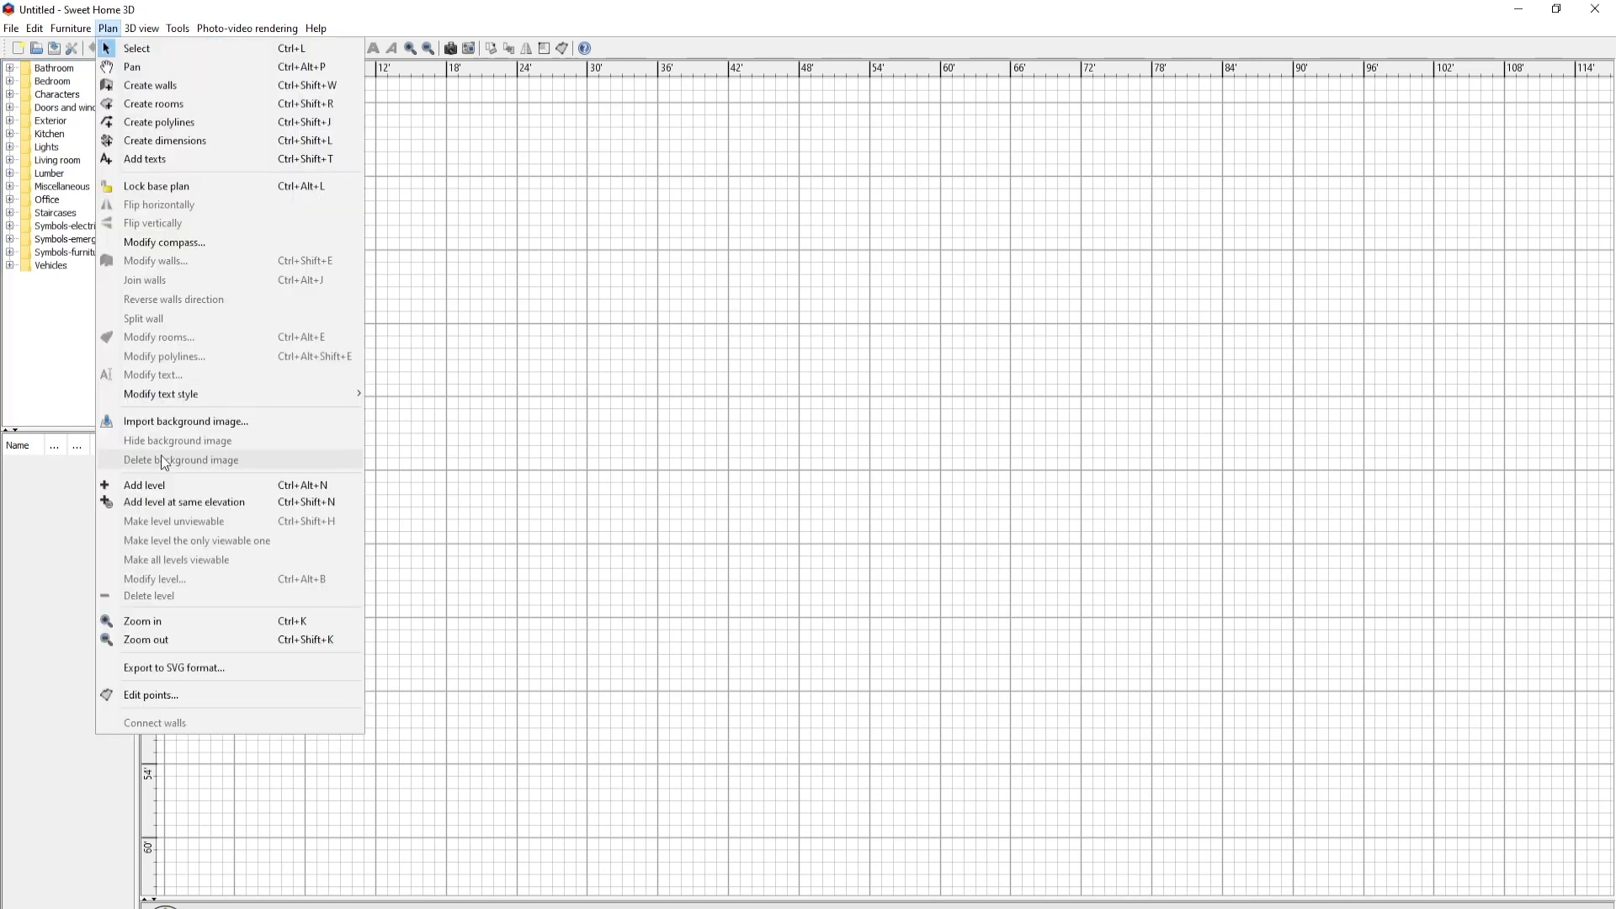
{"action": "left_click", "coordinate": [185, 420]}
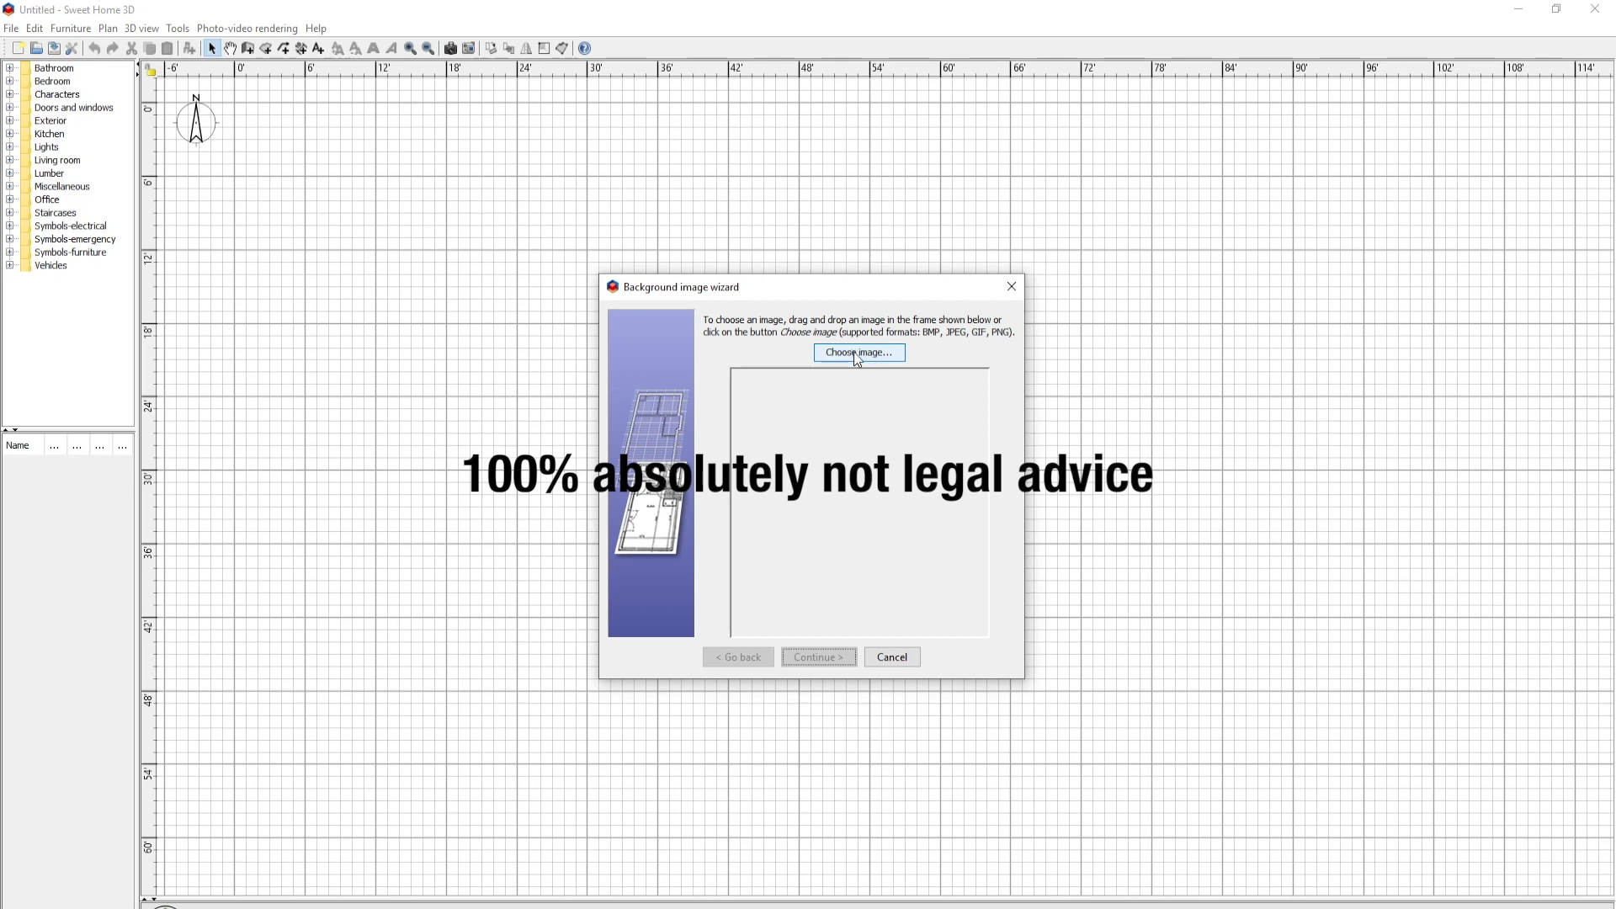
{"action": "mouse_move", "coordinate": [814, 343]}
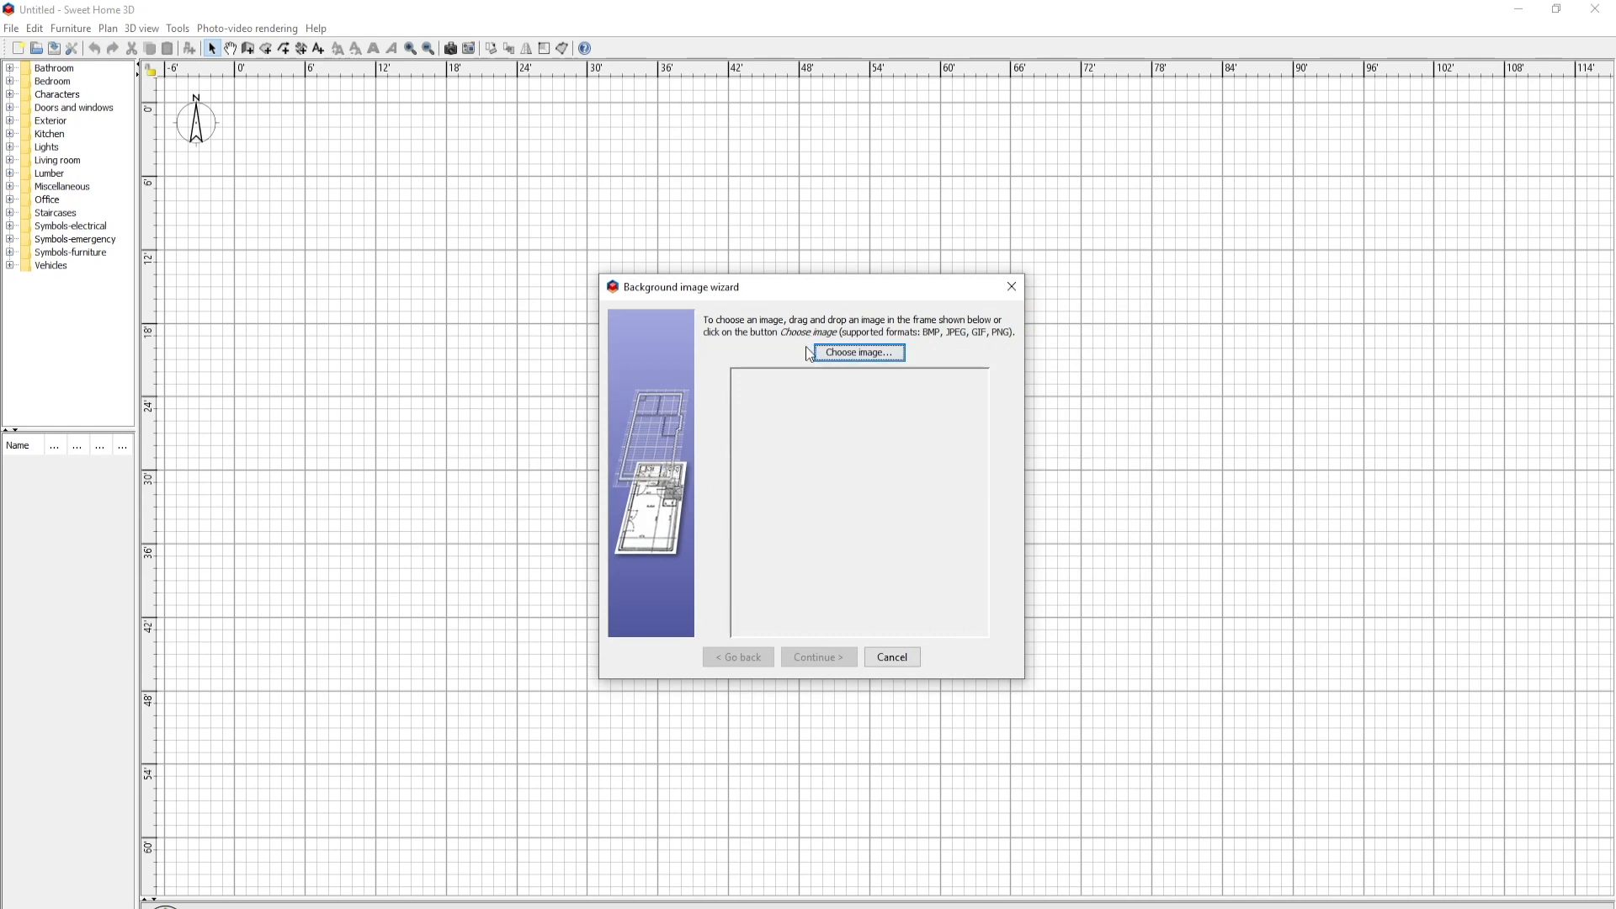
{"action": "mouse_move", "coordinate": [872, 320]}
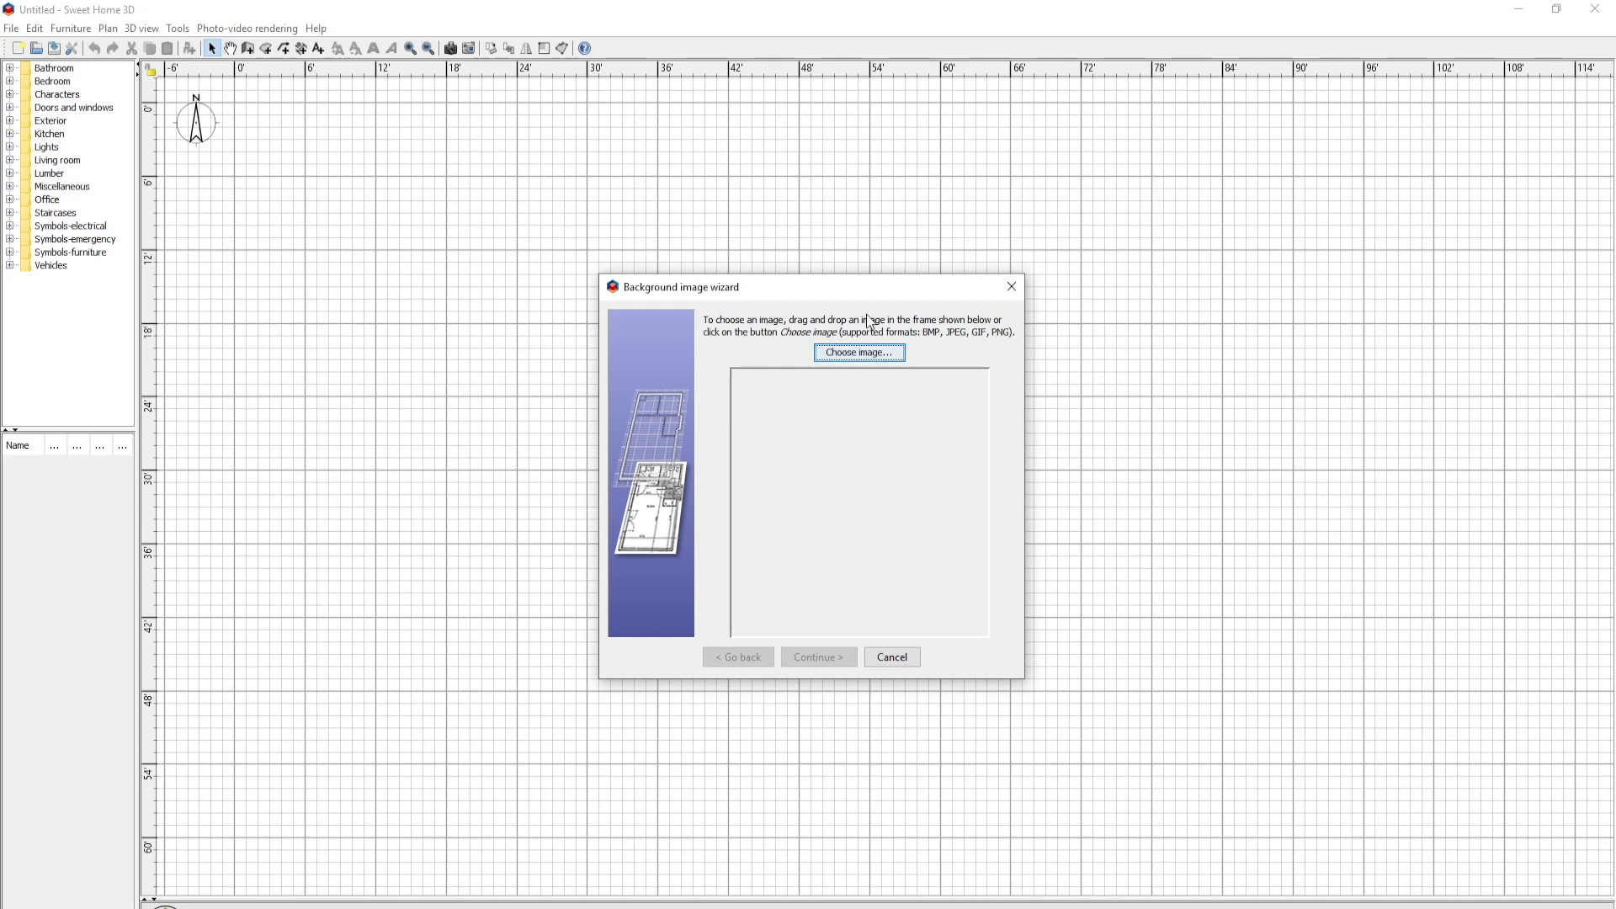
{"action": "left_click", "coordinate": [859, 353]}
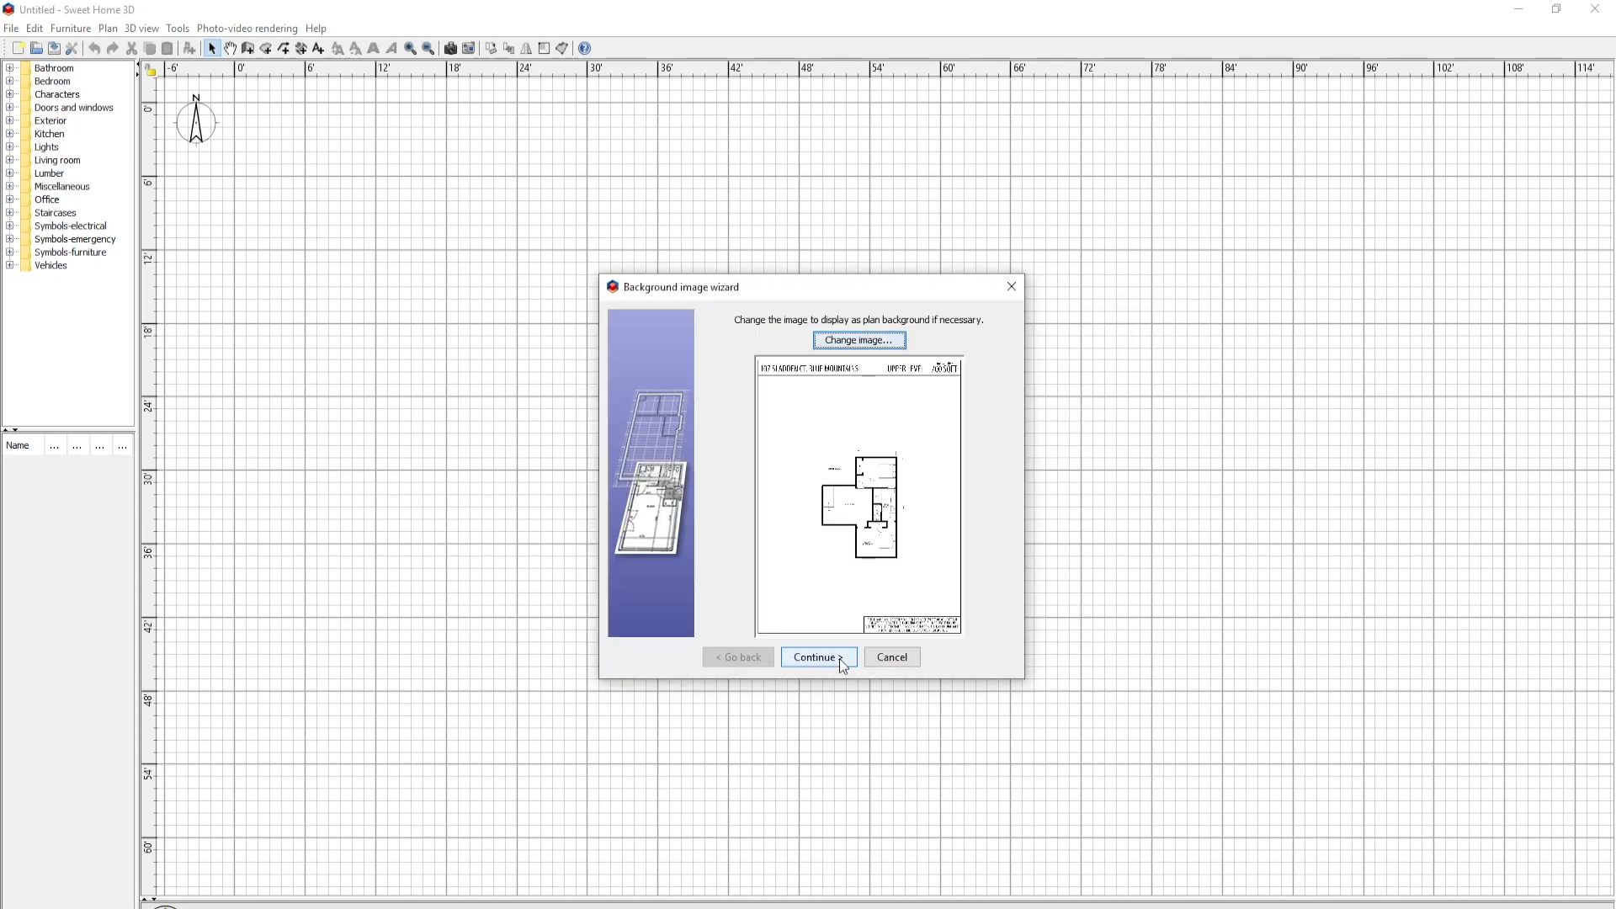
Scale the background image so the top wall line measures 27'10", then finish the import.
{"action": "left_click", "coordinate": [818, 657]}
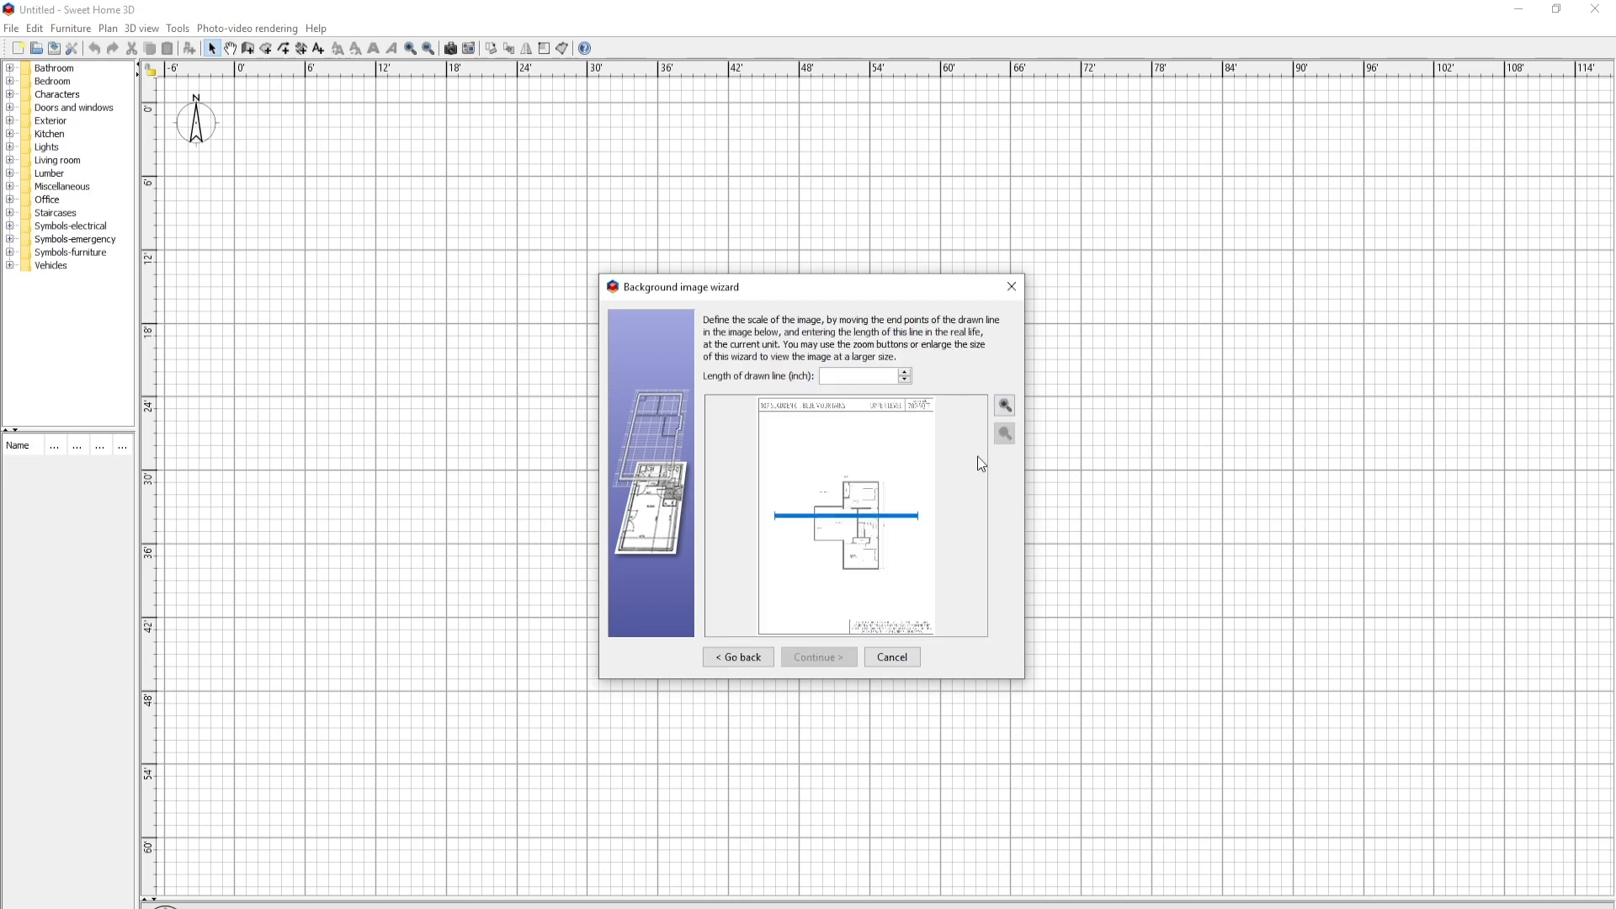
{"action": "left_click", "coordinate": [1003, 404]}
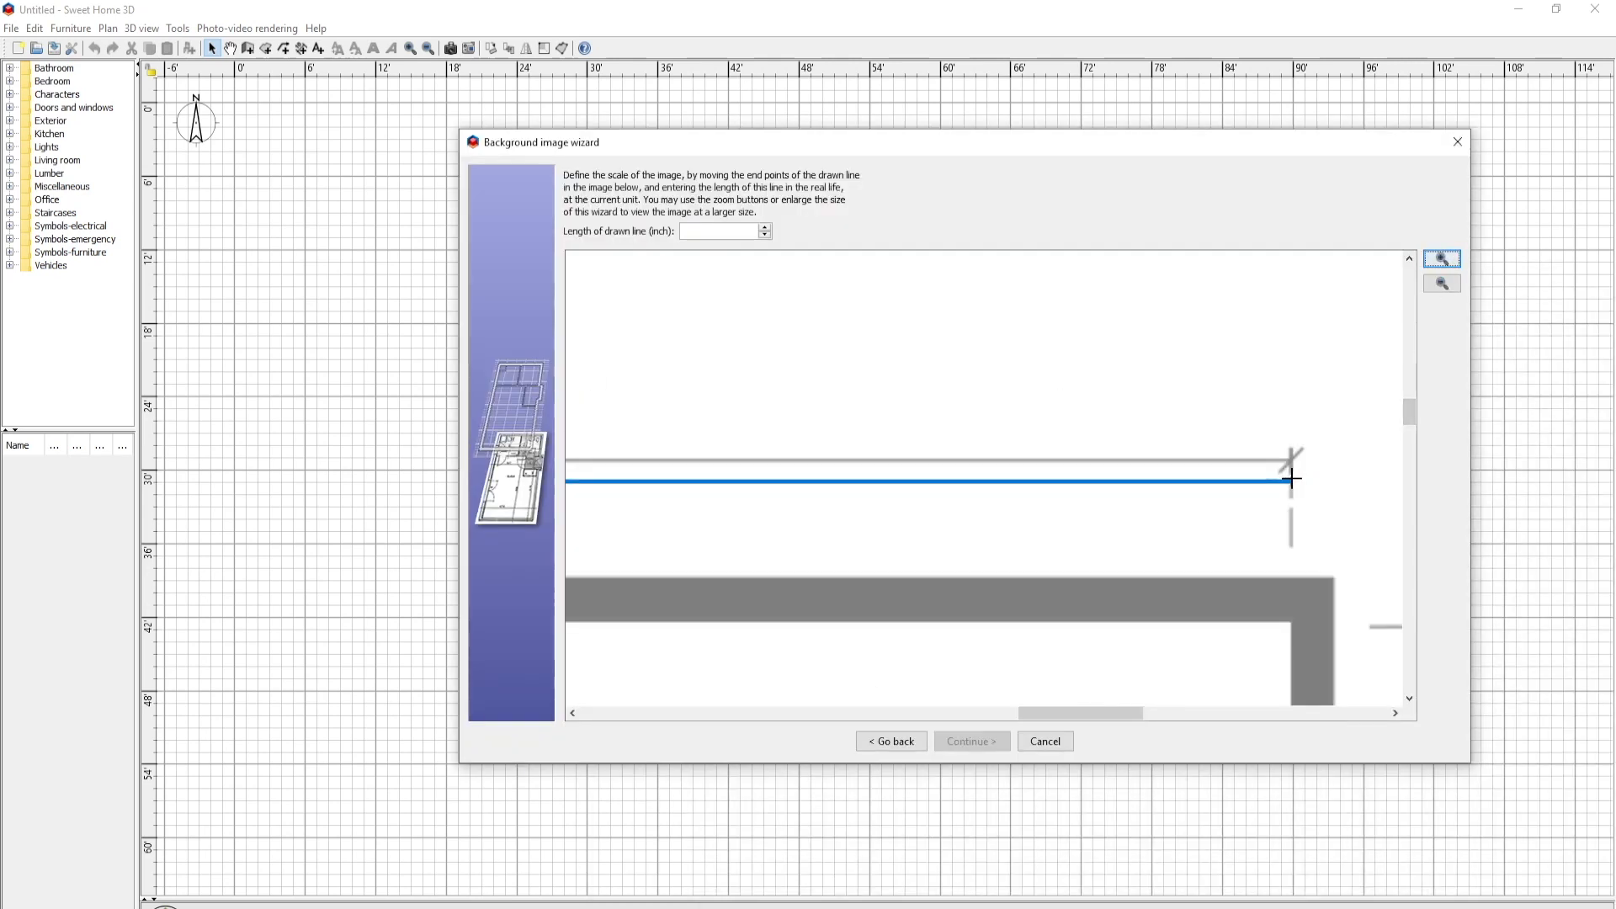
{"action": "mouse_move", "coordinate": [1296, 491]}
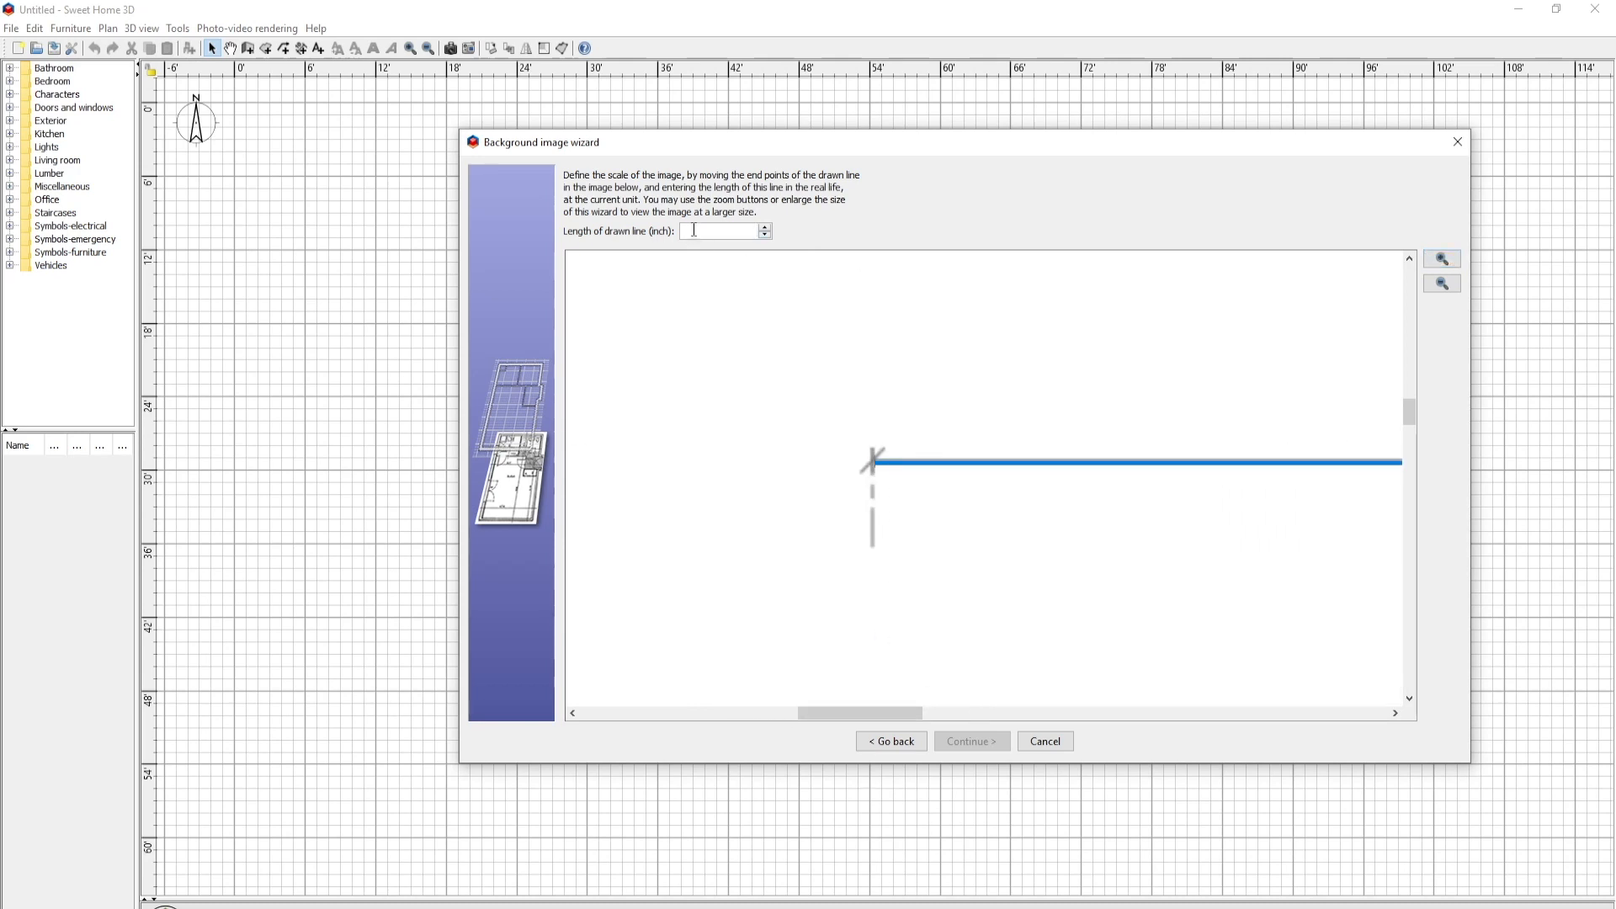
{"action": "type", "text": "27'10\""}
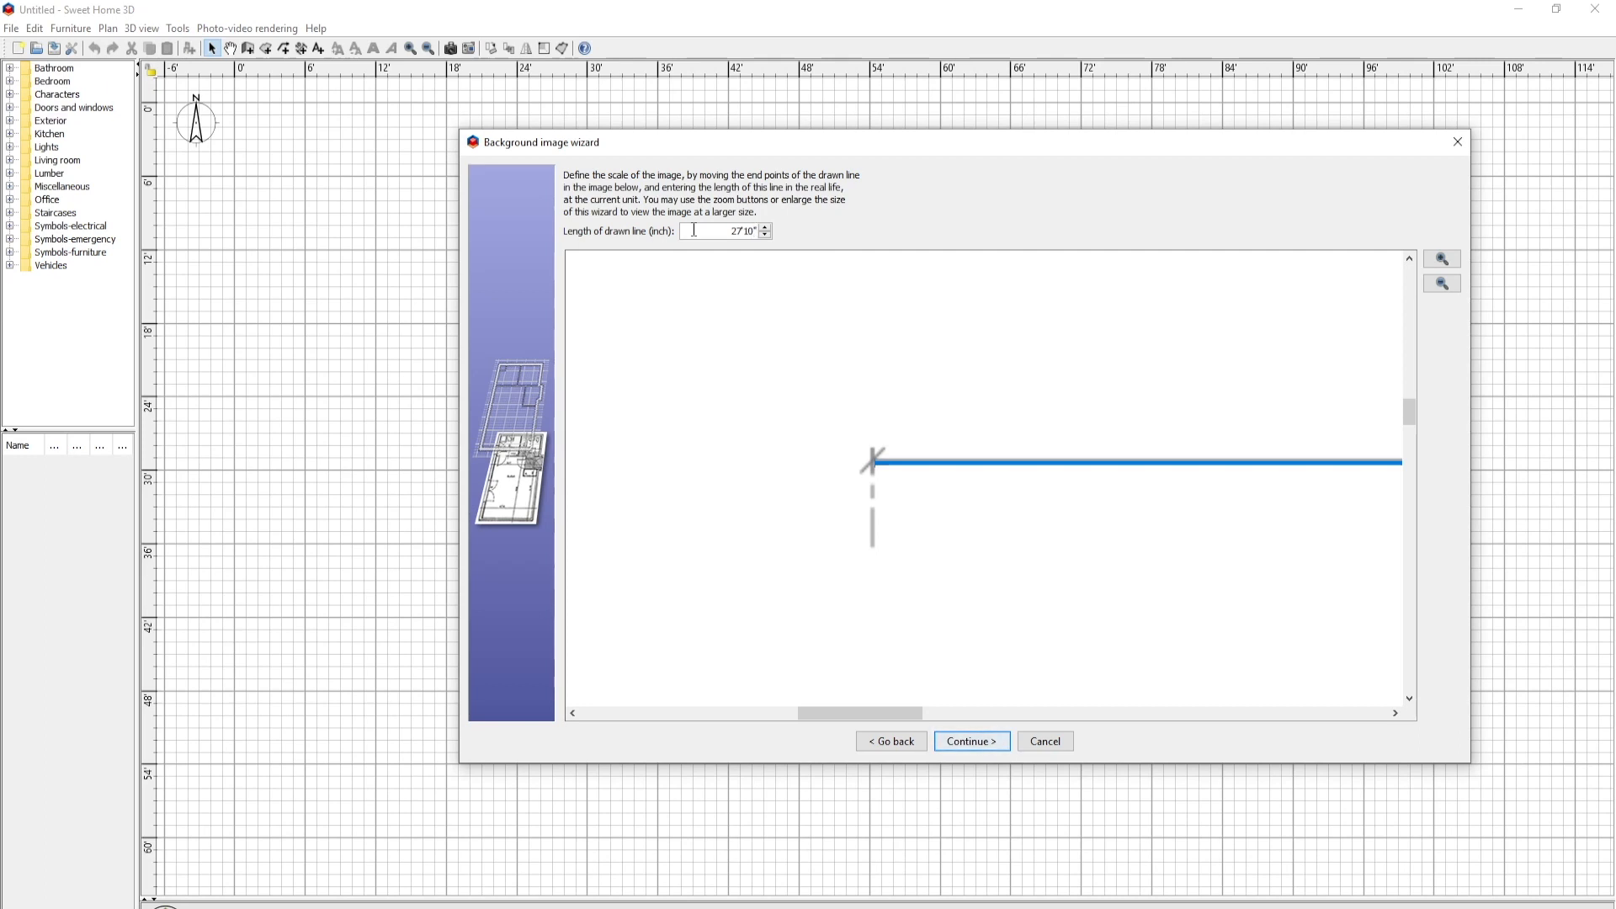
{"action": "left_click", "coordinate": [969, 740]}
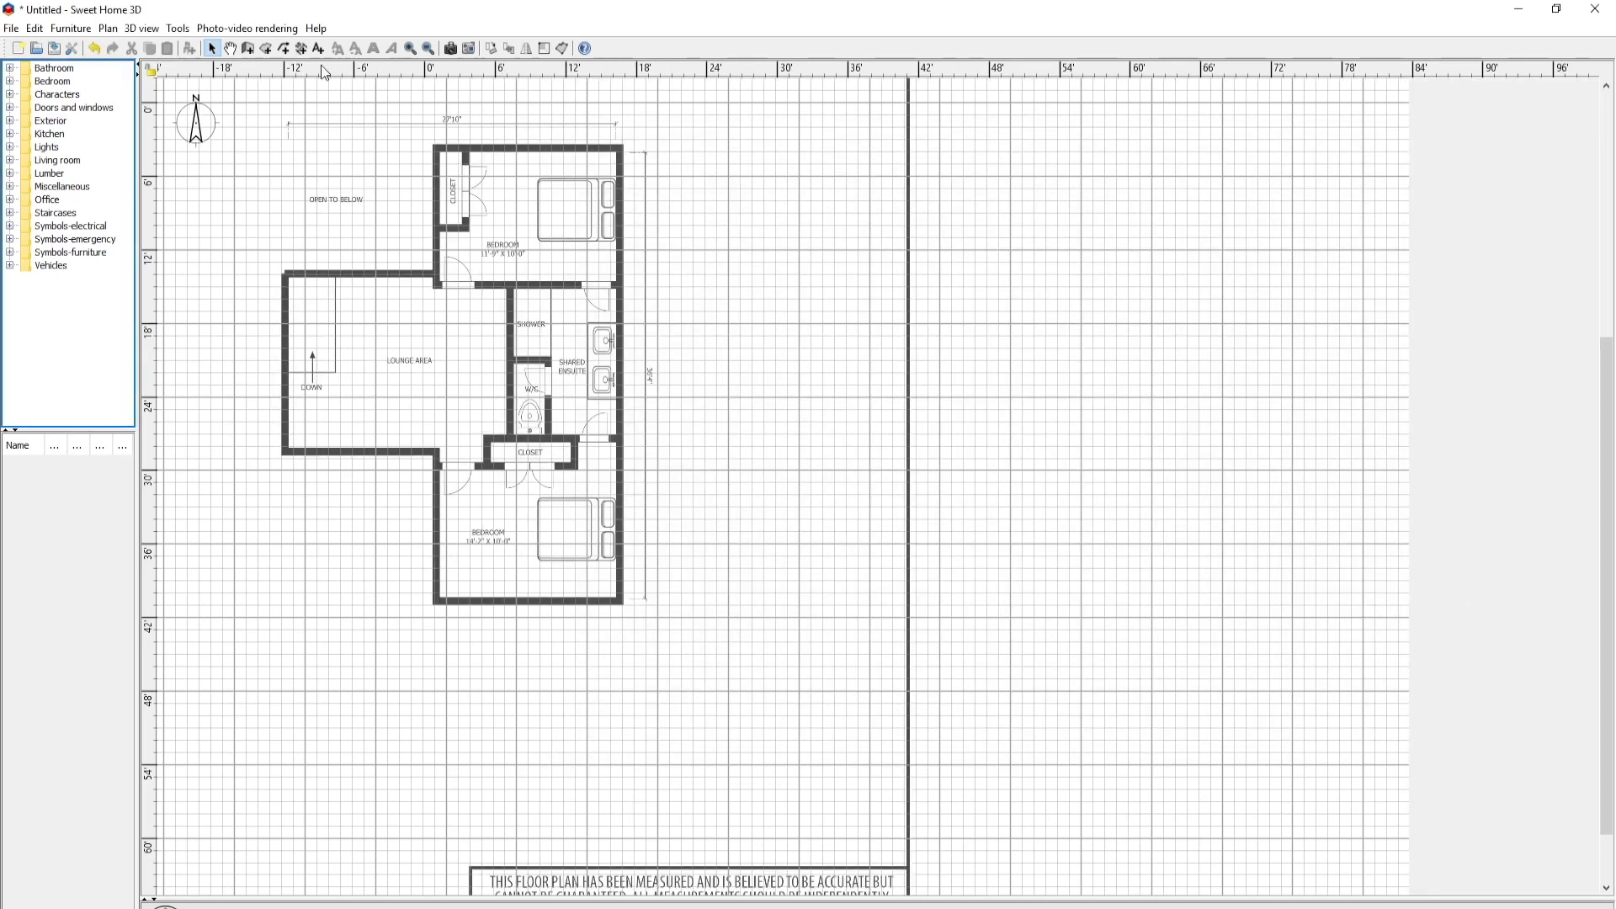
{"action": "mouse_move", "coordinate": [296, 115]}
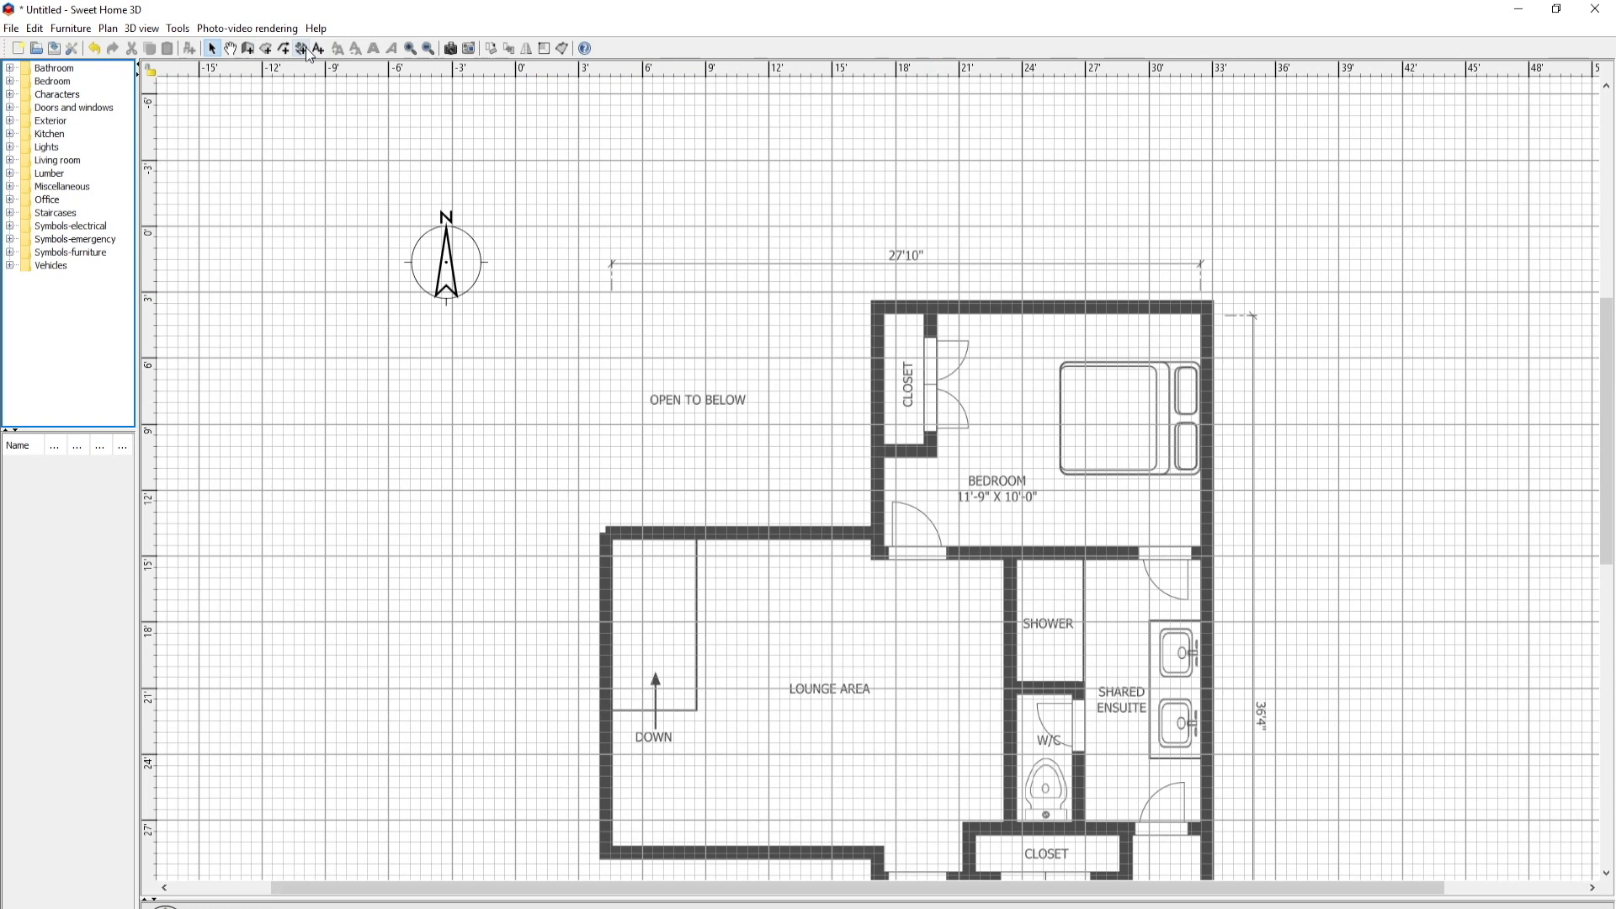
Draw dimension lines along the 27'10" width and 36'4" length to verify the scale.
{"action": "left_click", "coordinate": [301, 49]}
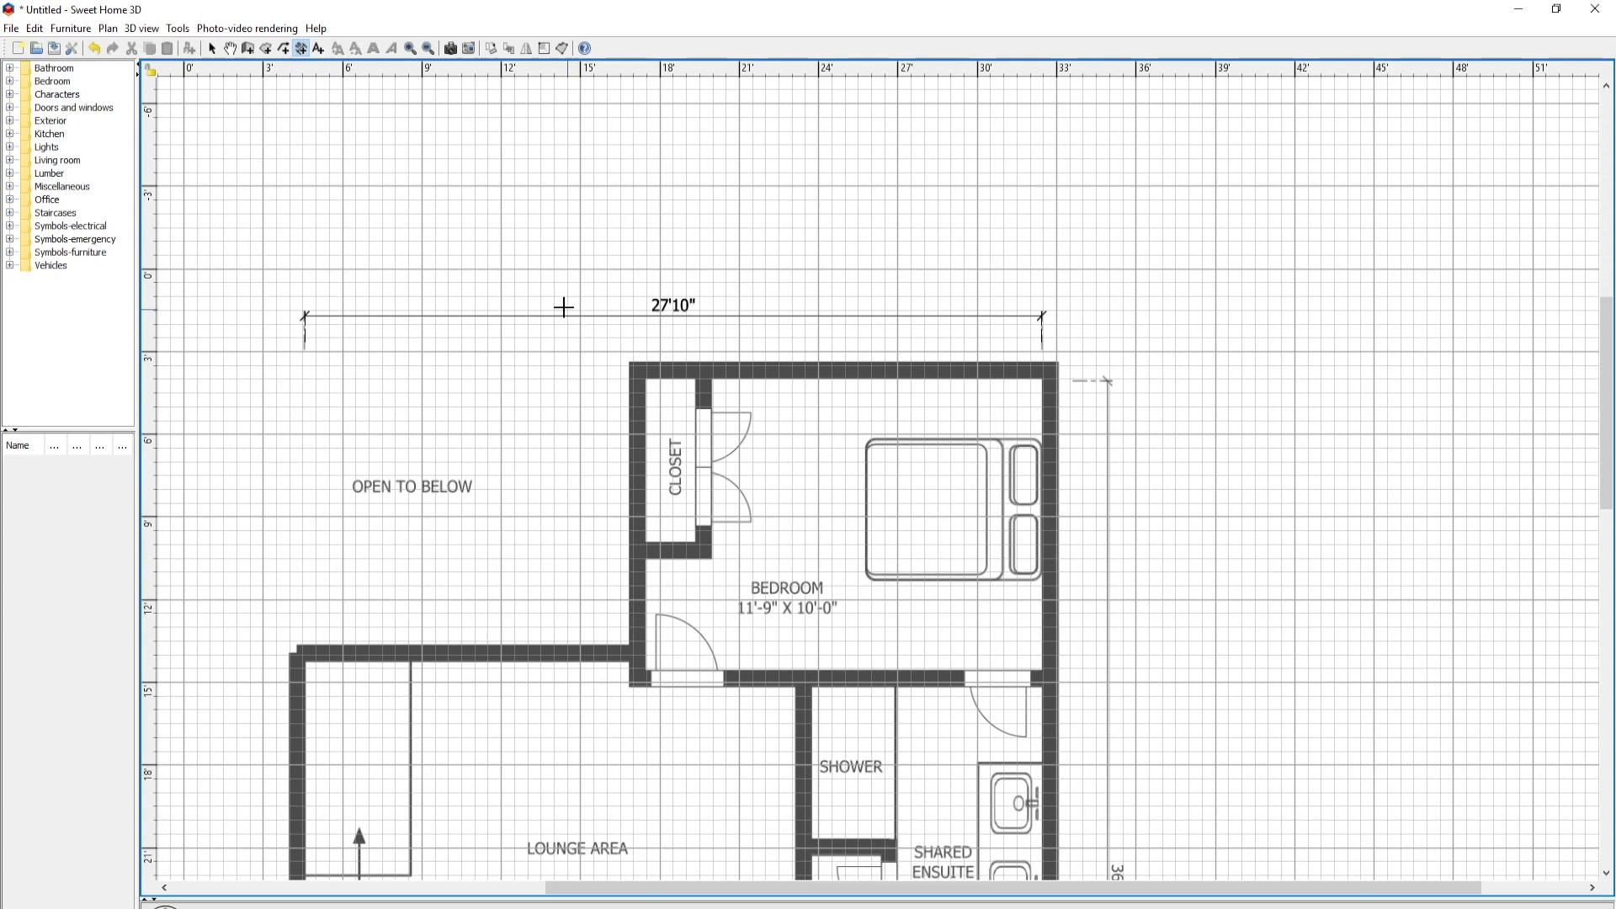
{"action": "scroll", "scroll_direction": "down", "scroll_amount": 3}
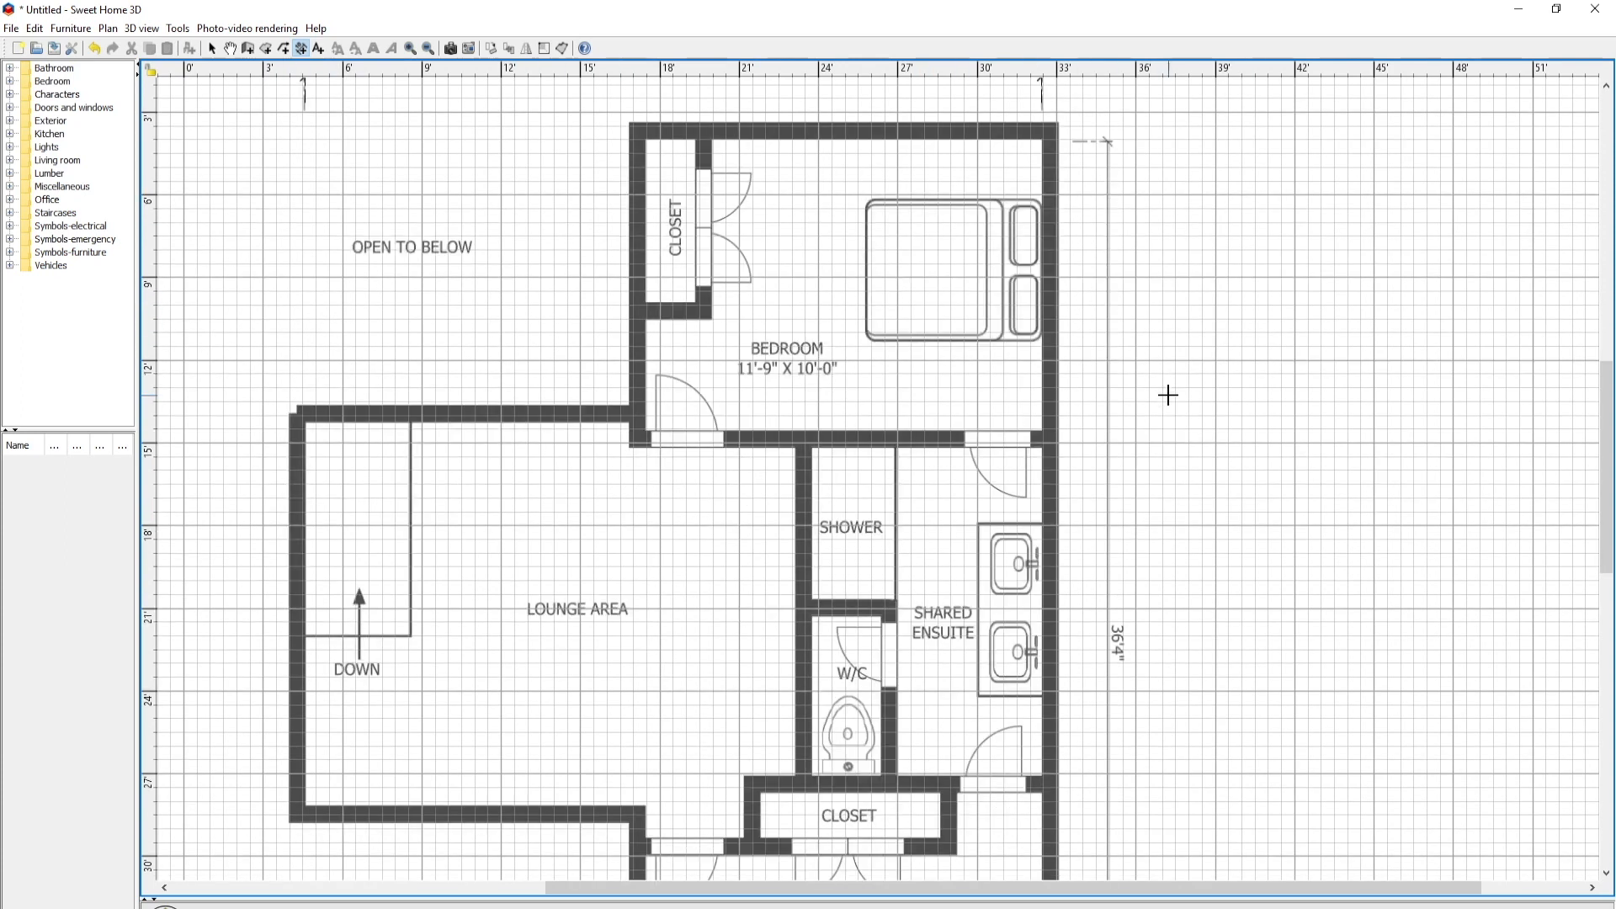
{"action": "mouse_move", "coordinate": [1106, 142]}
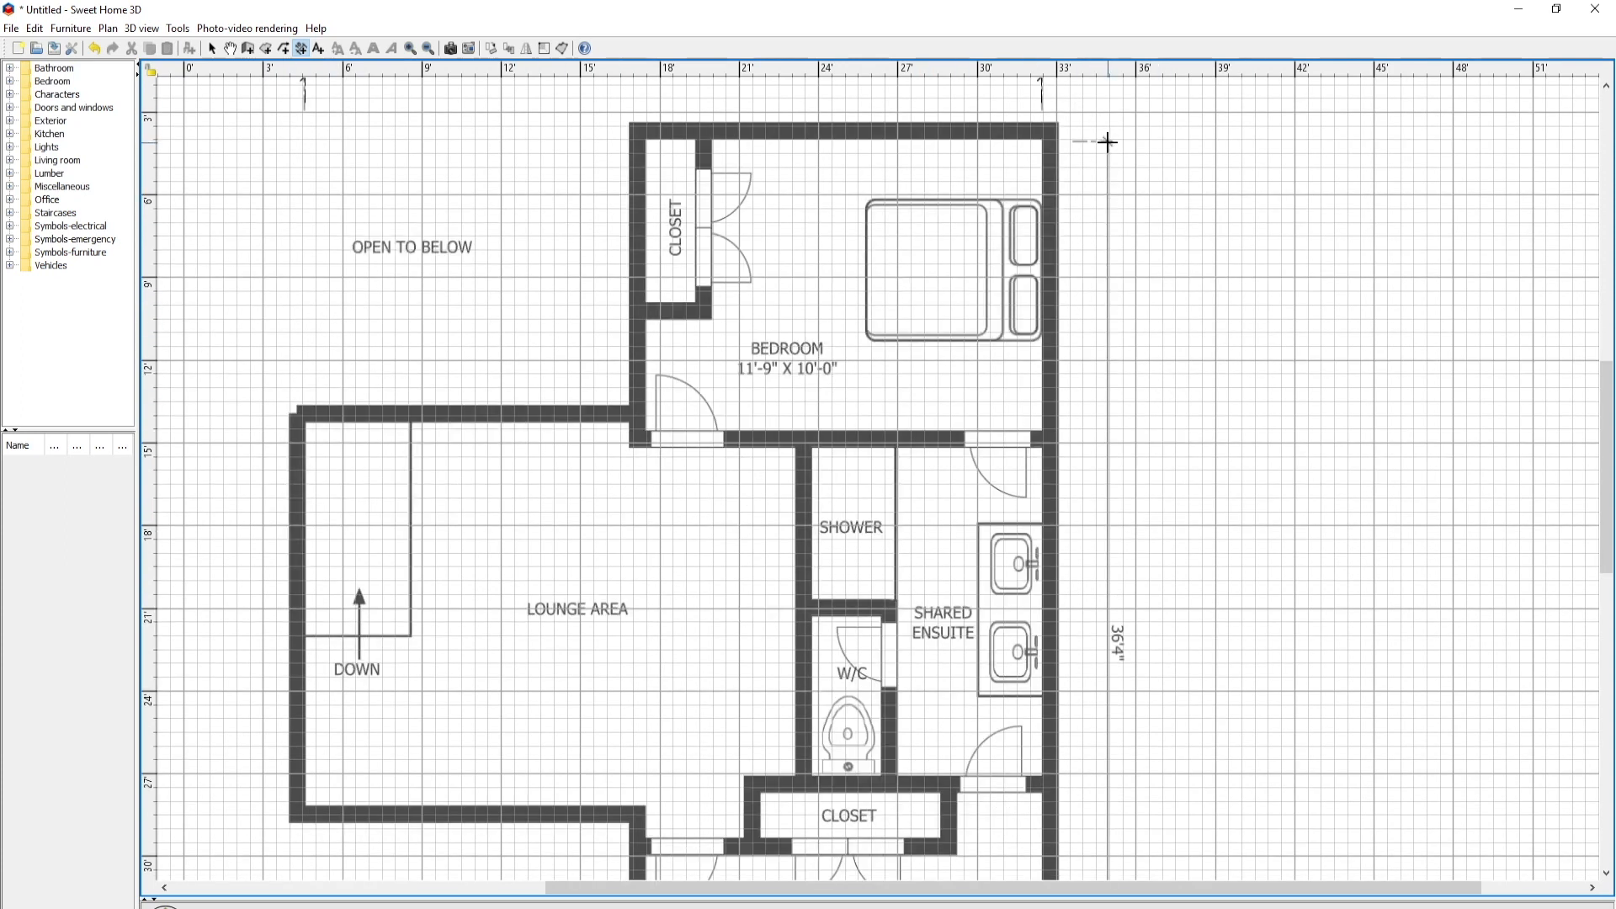
{"action": "scroll", "scroll_direction": "down", "scroll_amount": 3}
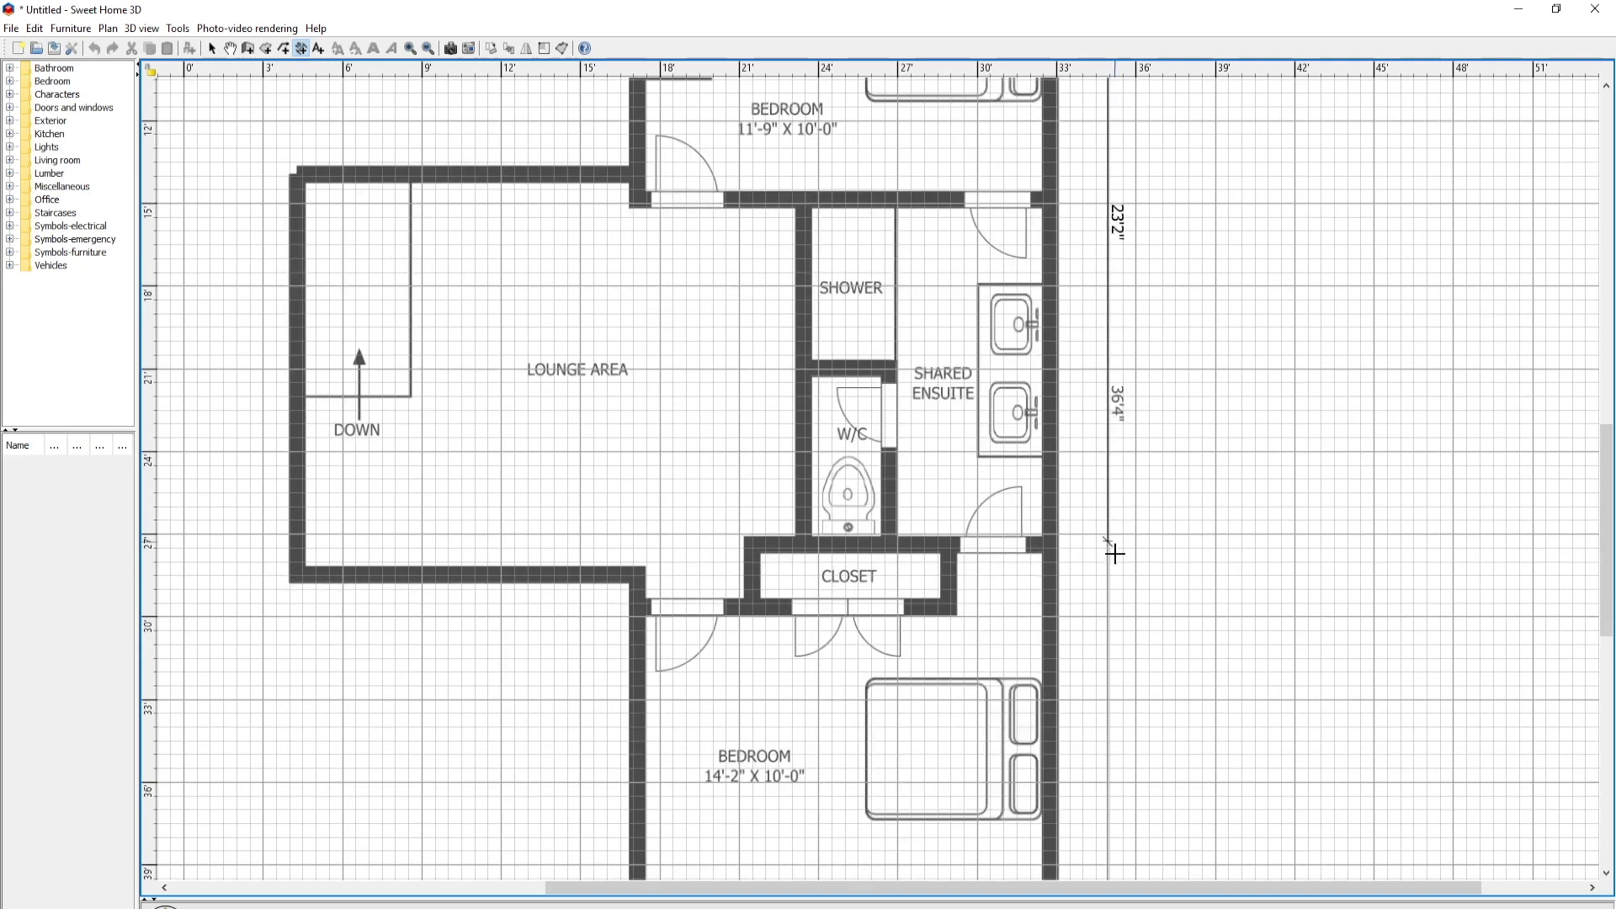
{"action": "scroll", "scroll_direction": "down", "scroll_amount": 3}
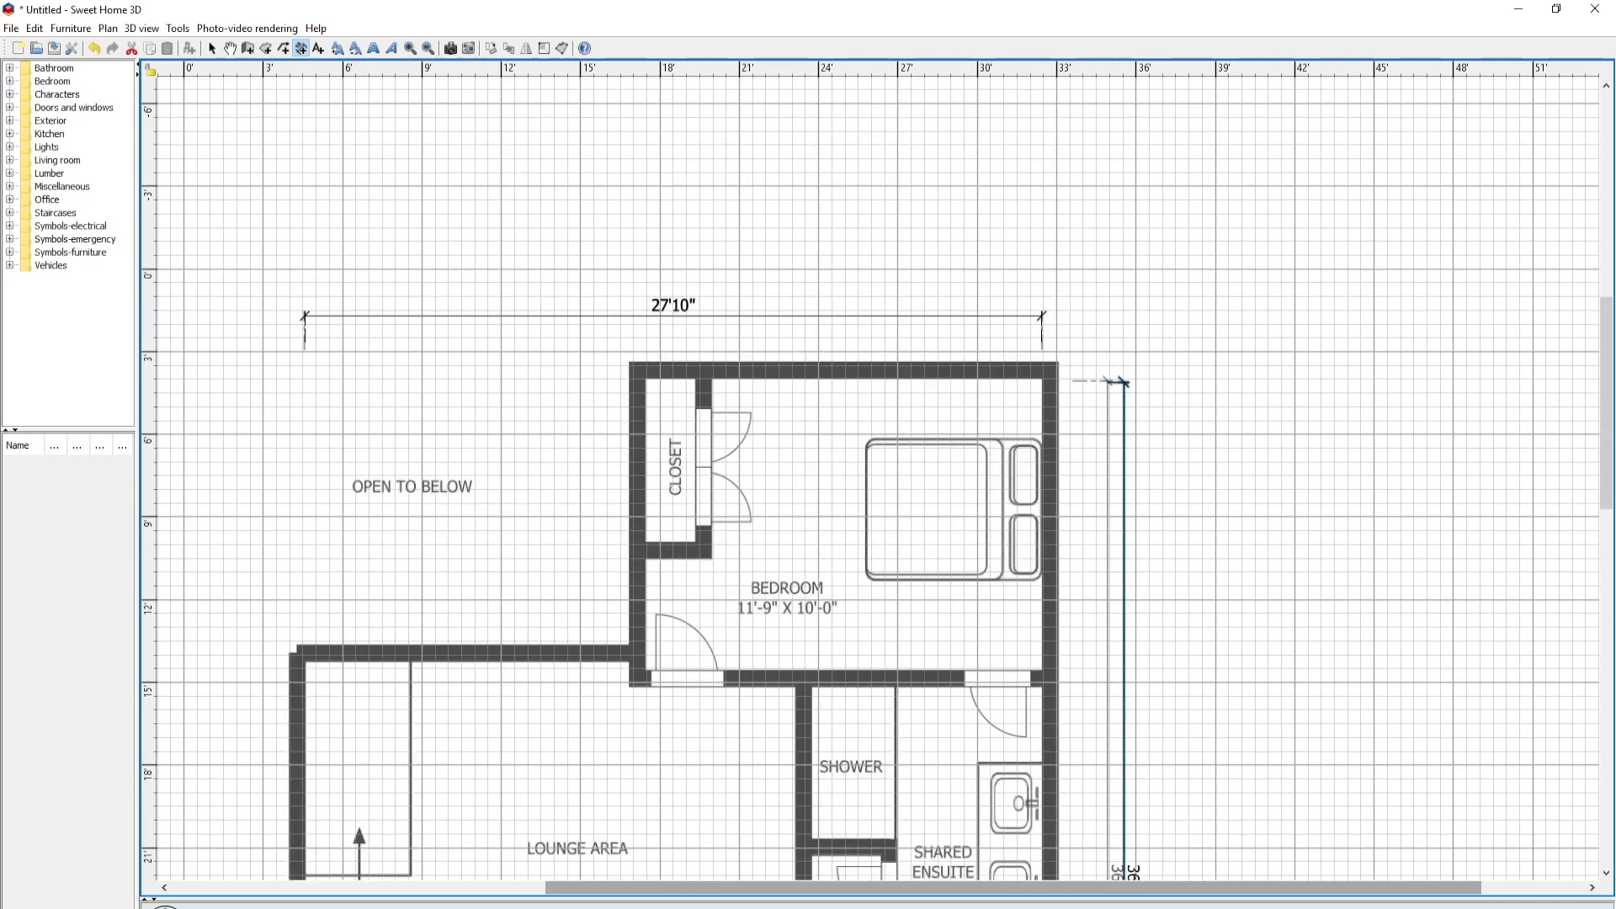
{"action": "scroll", "scroll_direction": "down", "scroll_amount": 3}
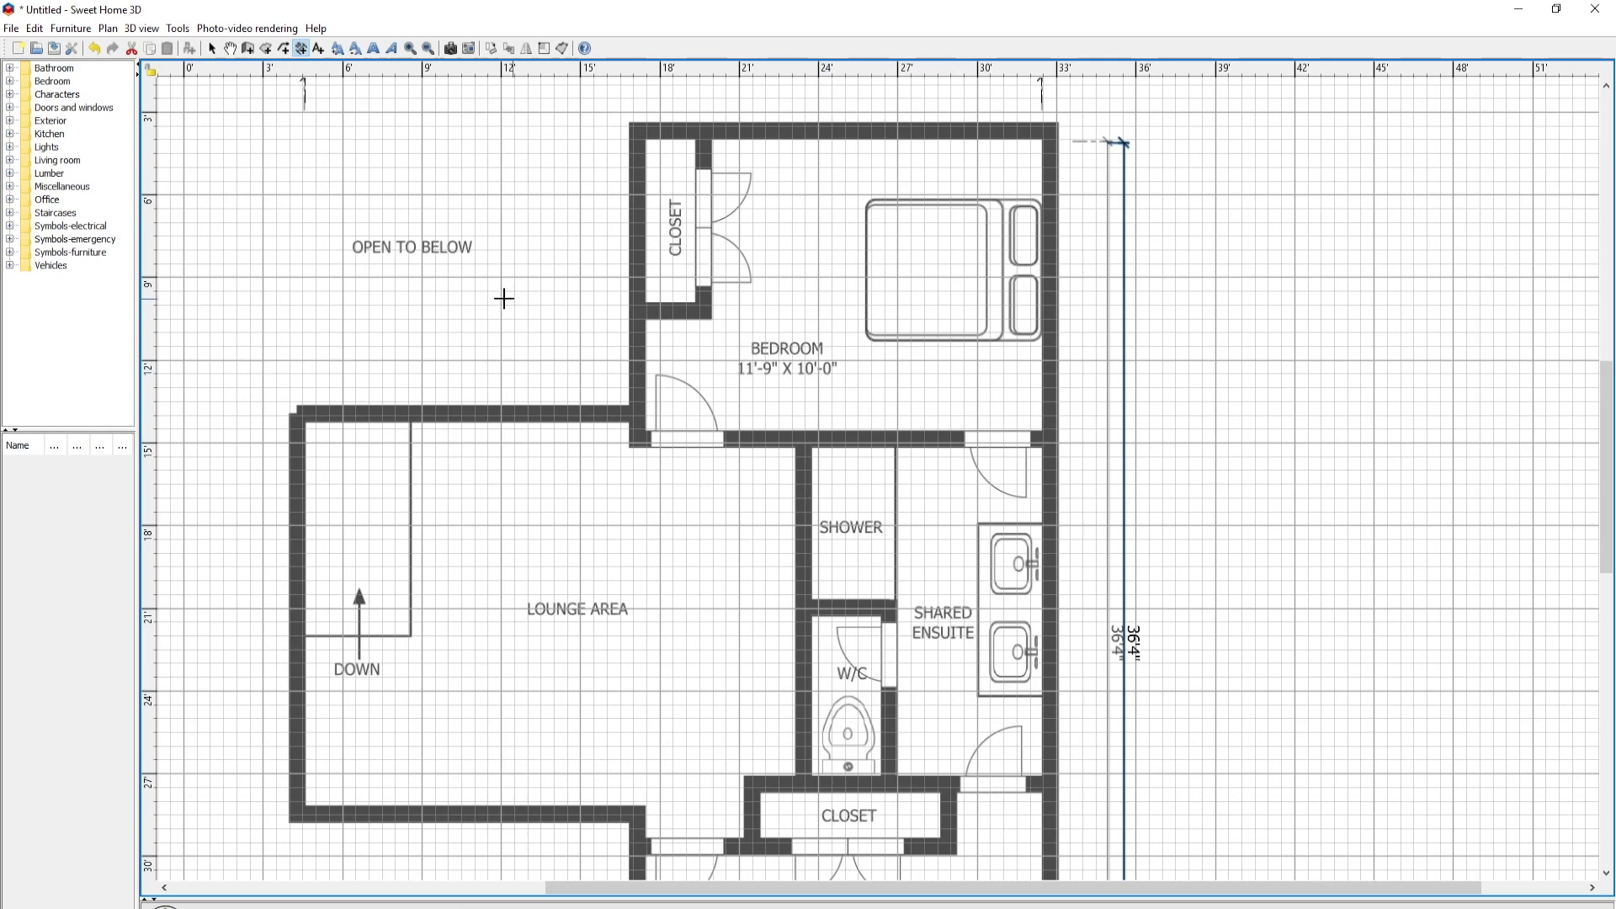
{"action": "mouse_move", "coordinate": [471, 619]}
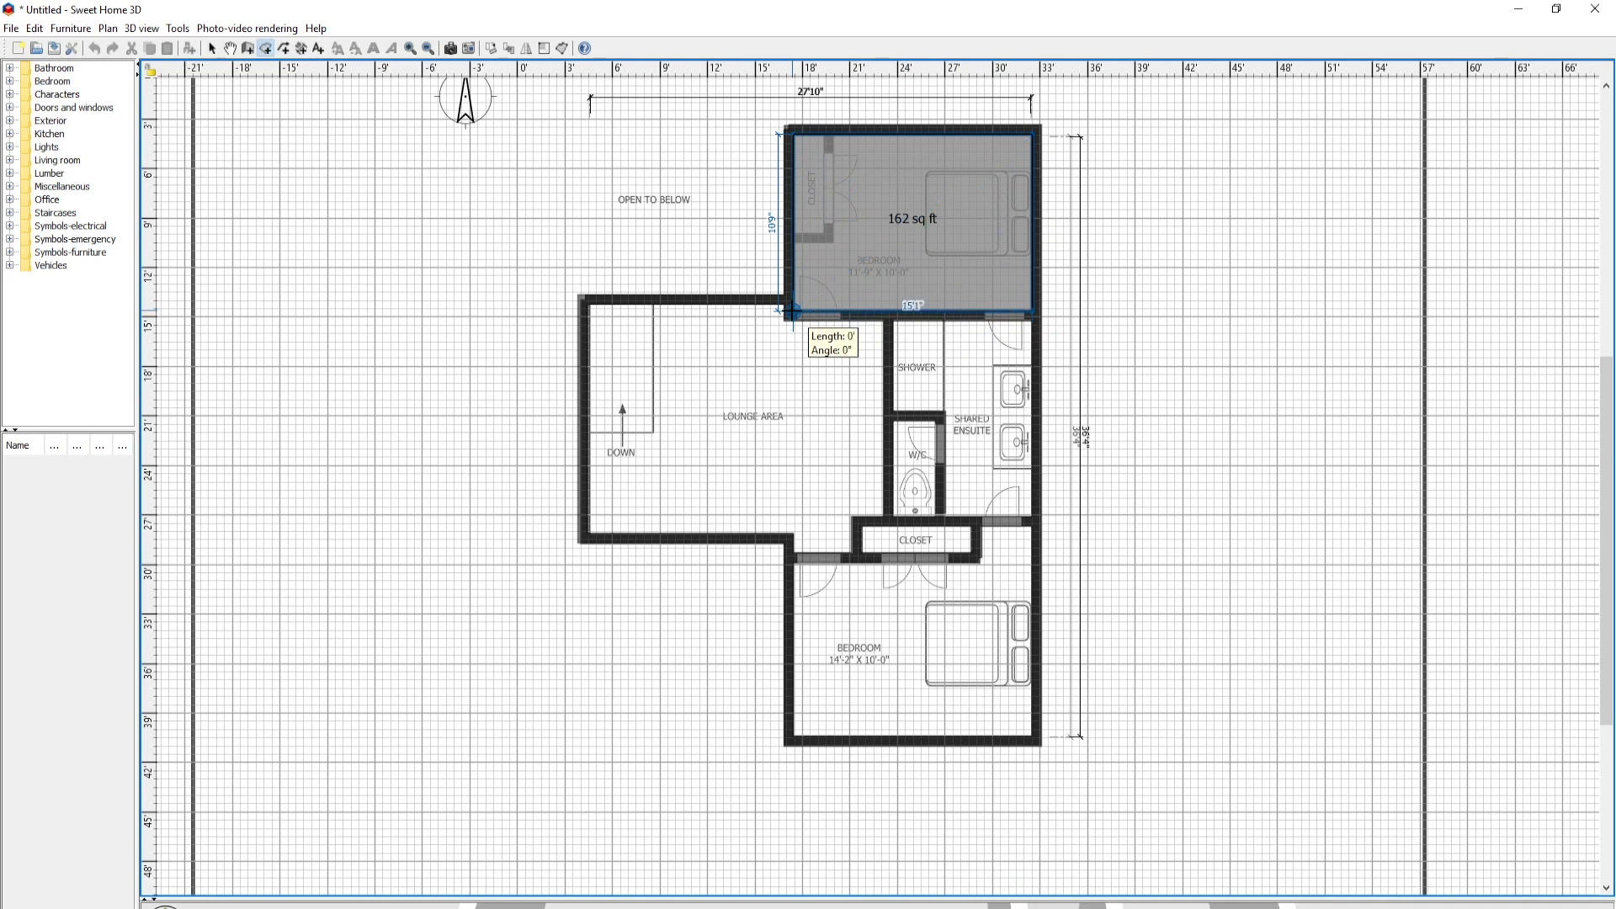
Finish outlining the 162 sq ft upper bedroom room with a double-click.
{"action": "double_click", "coordinate": [912, 219]}
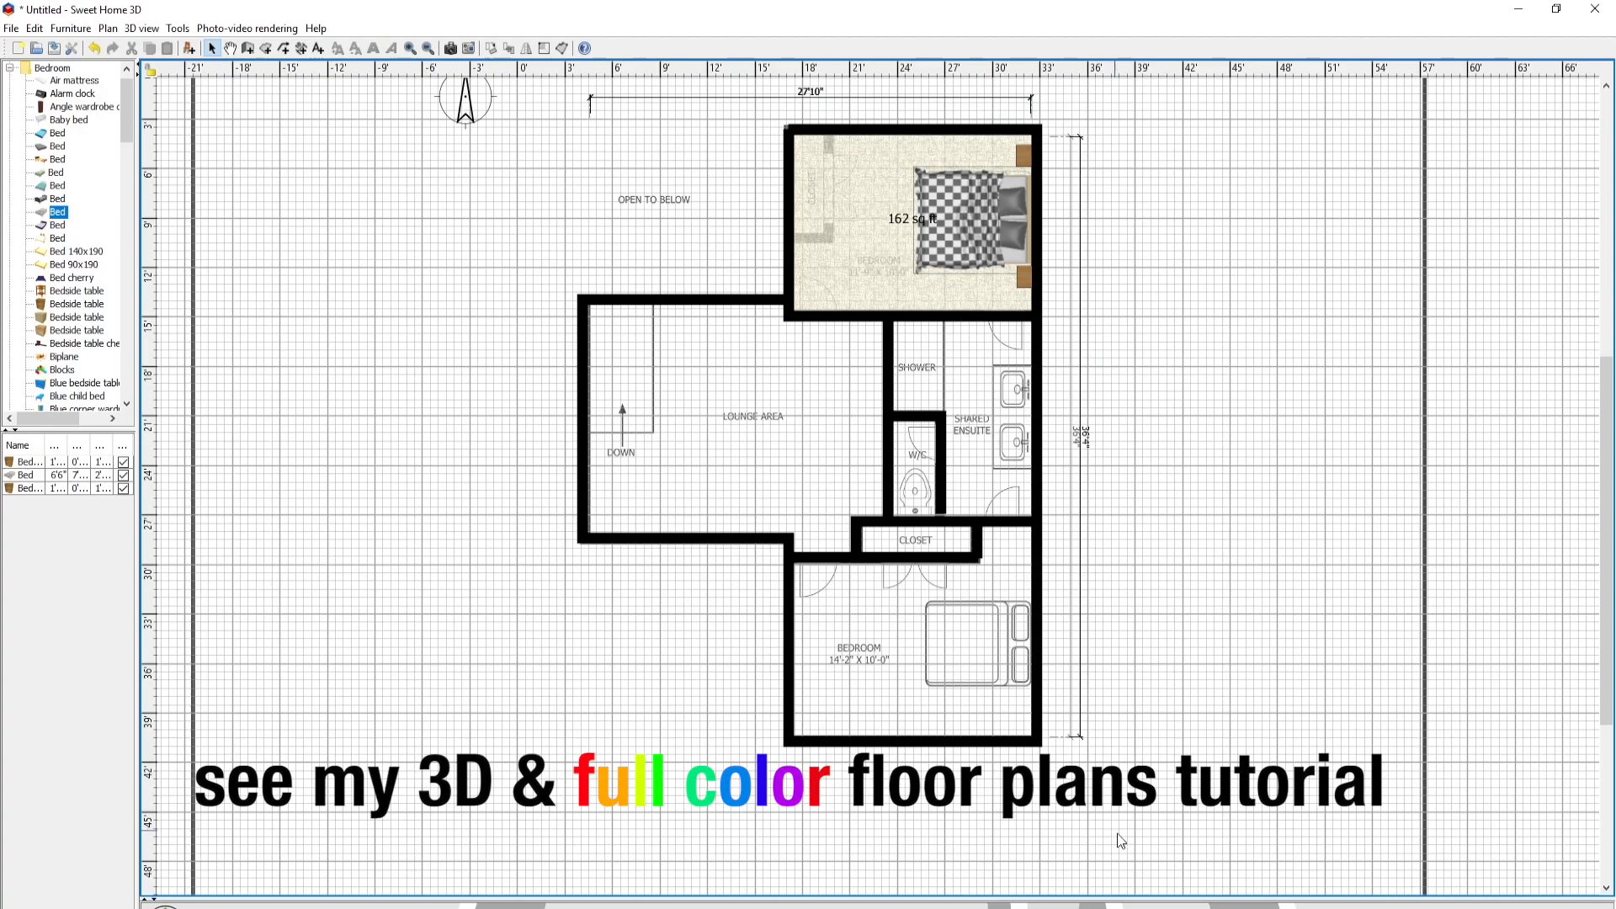
{"action": "mouse_move", "coordinate": [893, 899]}
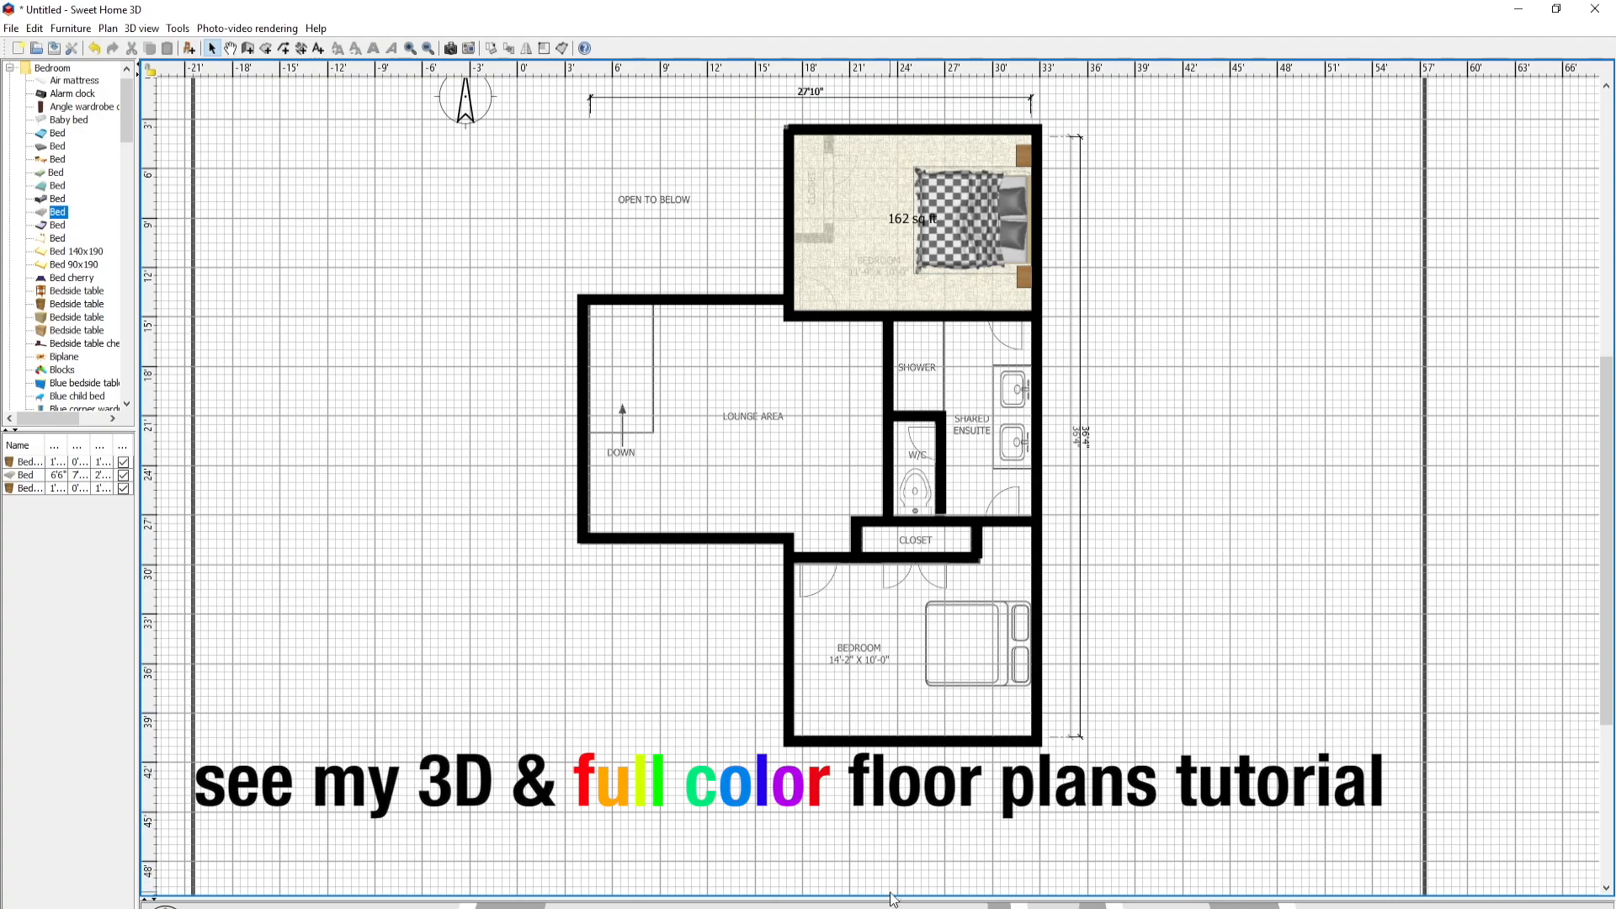